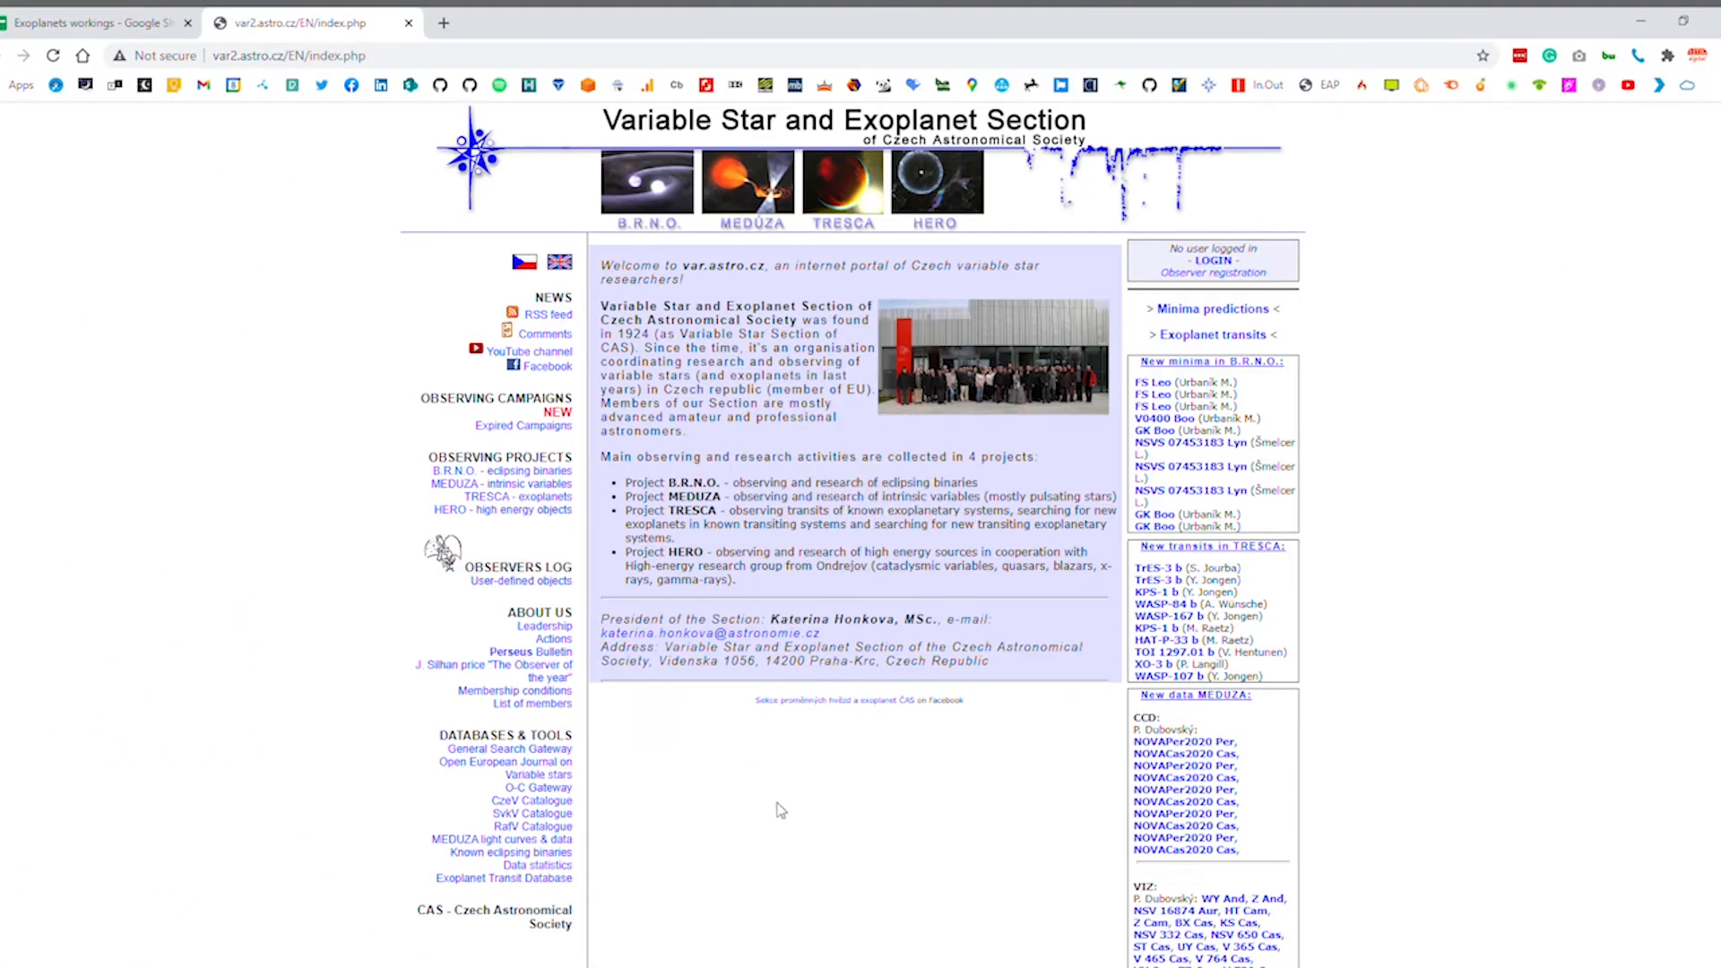
{"action": "mouse_move", "coordinate": [885, 293]}
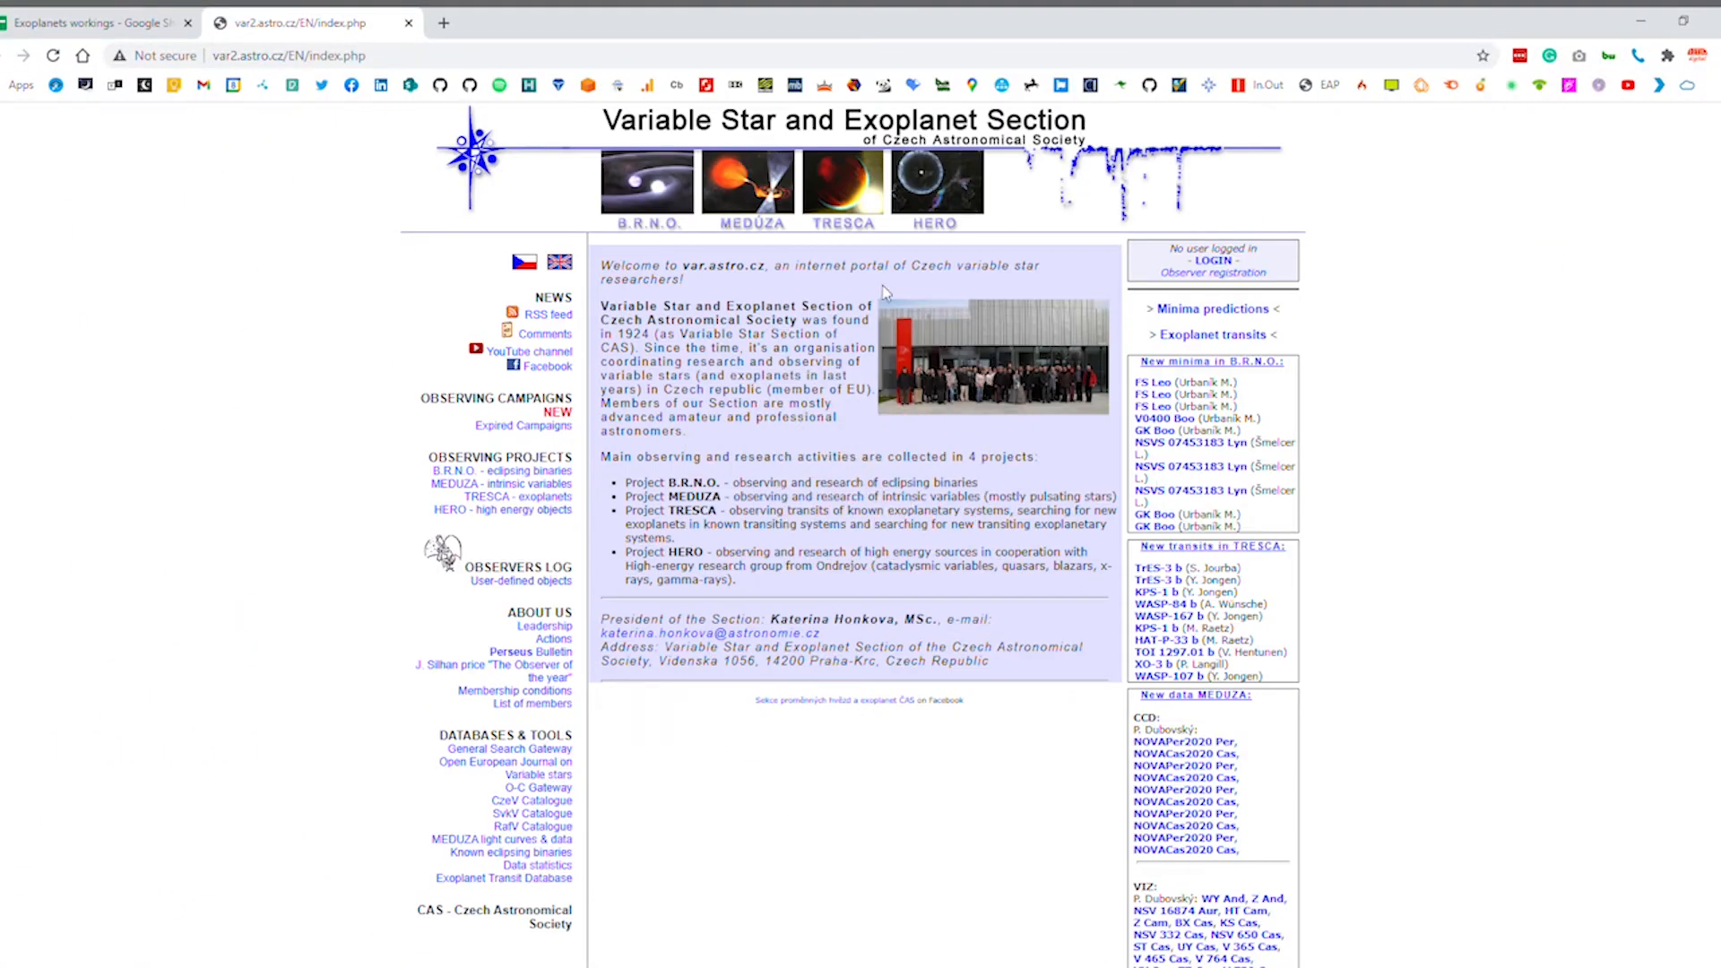
{"action": "mouse_move", "coordinate": [860, 299]}
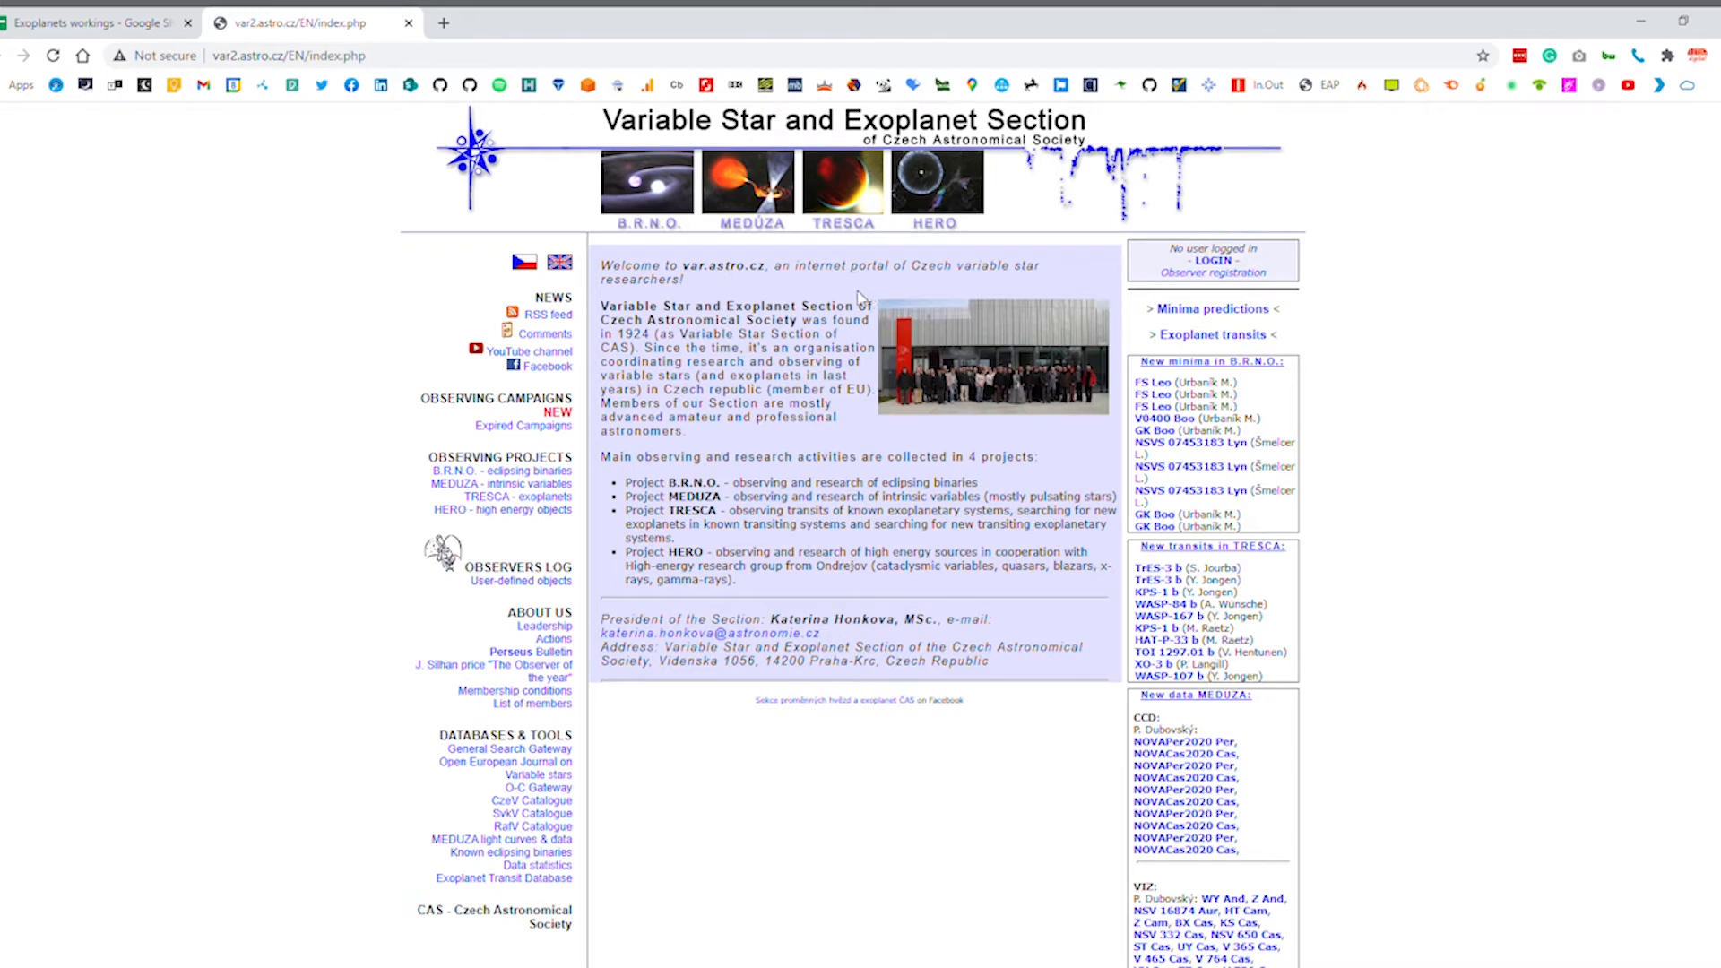
{"action": "mouse_move", "coordinate": [820, 299]}
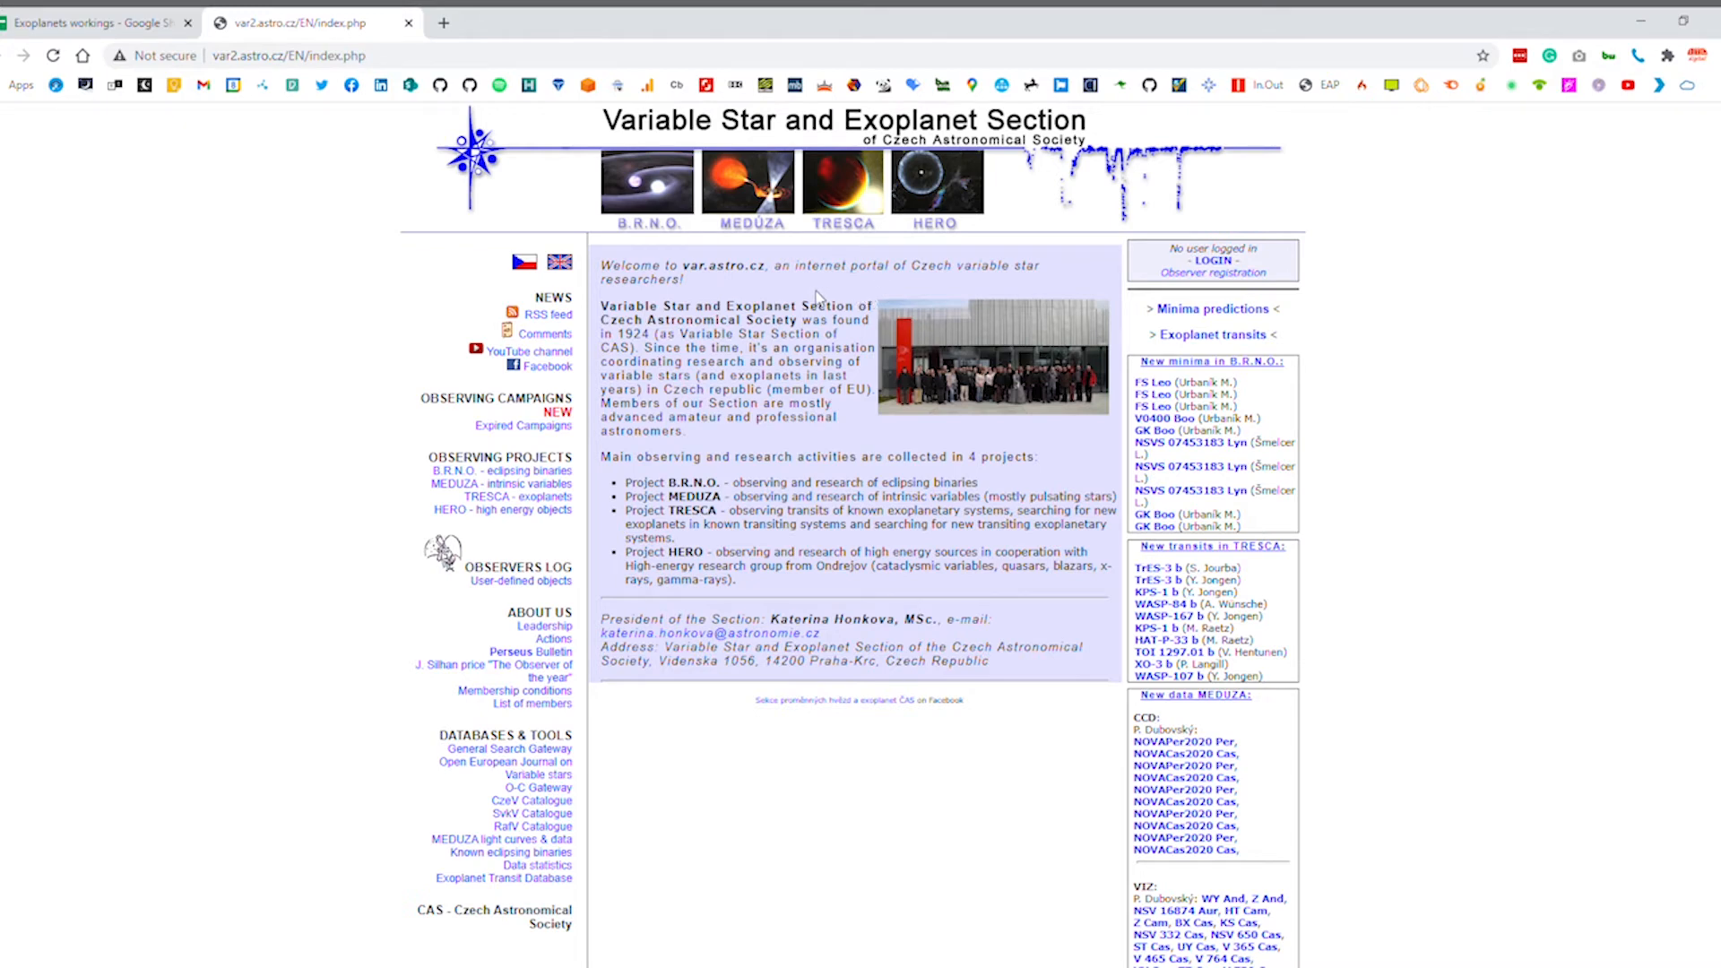
{"action": "mouse_move", "coordinate": [517, 502]}
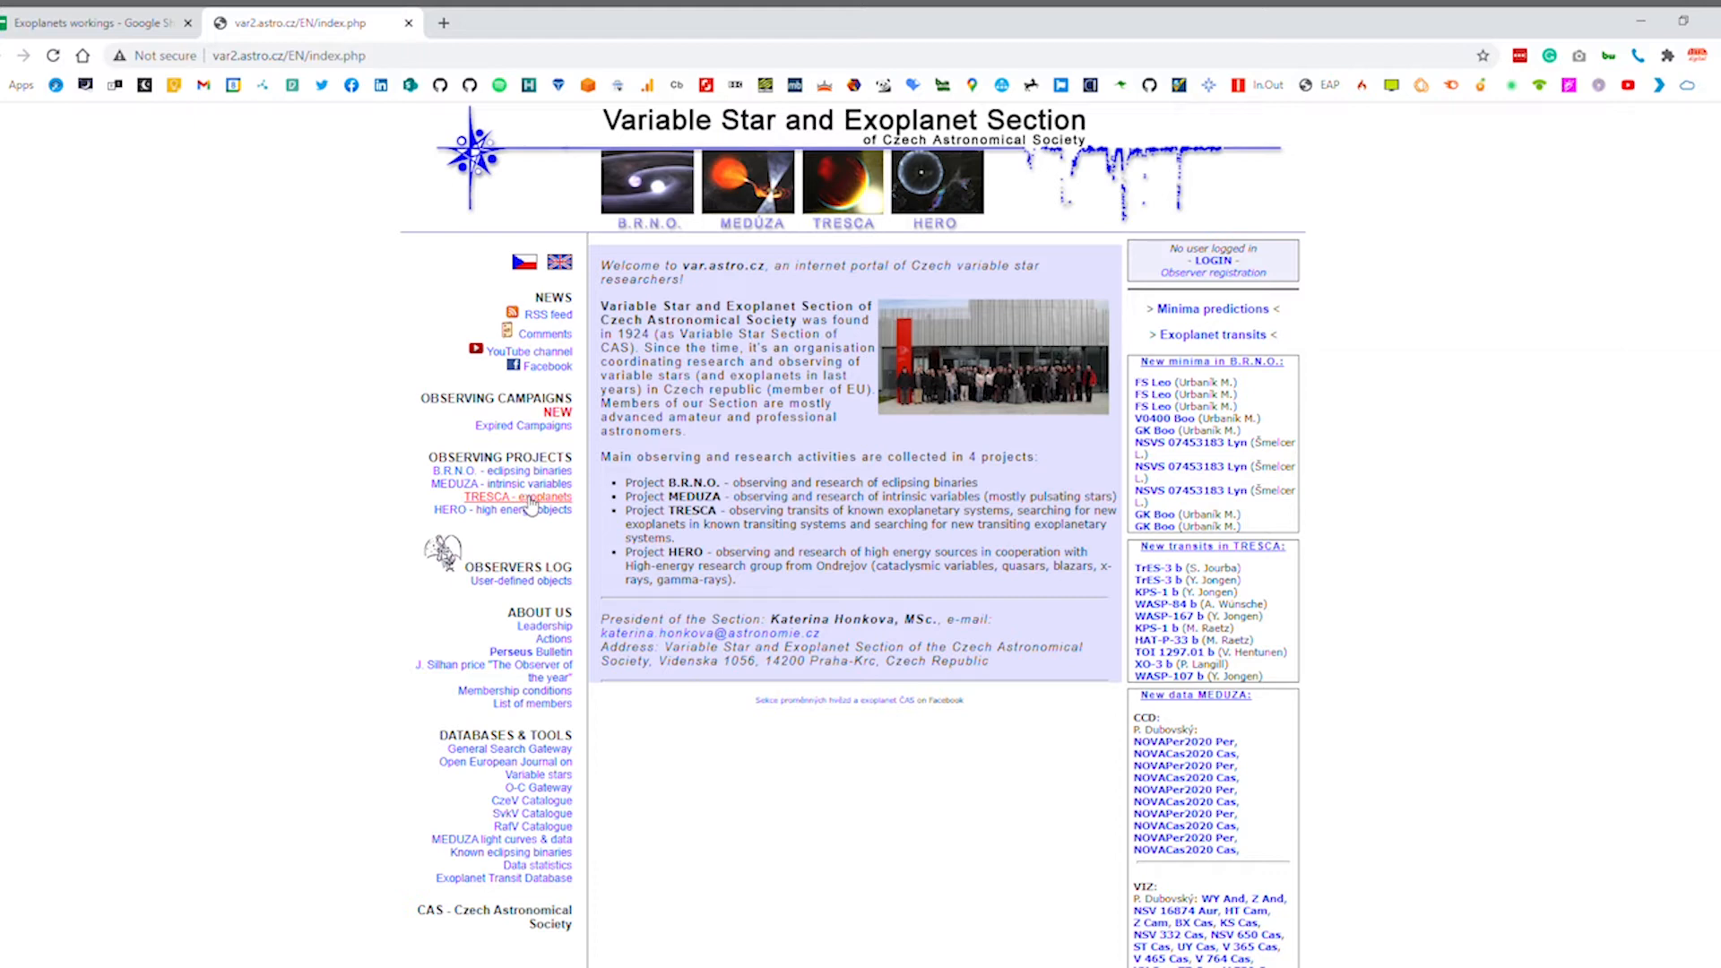
Go through the TRESCA exoplanets project page to the Exoplanet Transit Database
{"action": "left_click", "coordinate": [485, 496]}
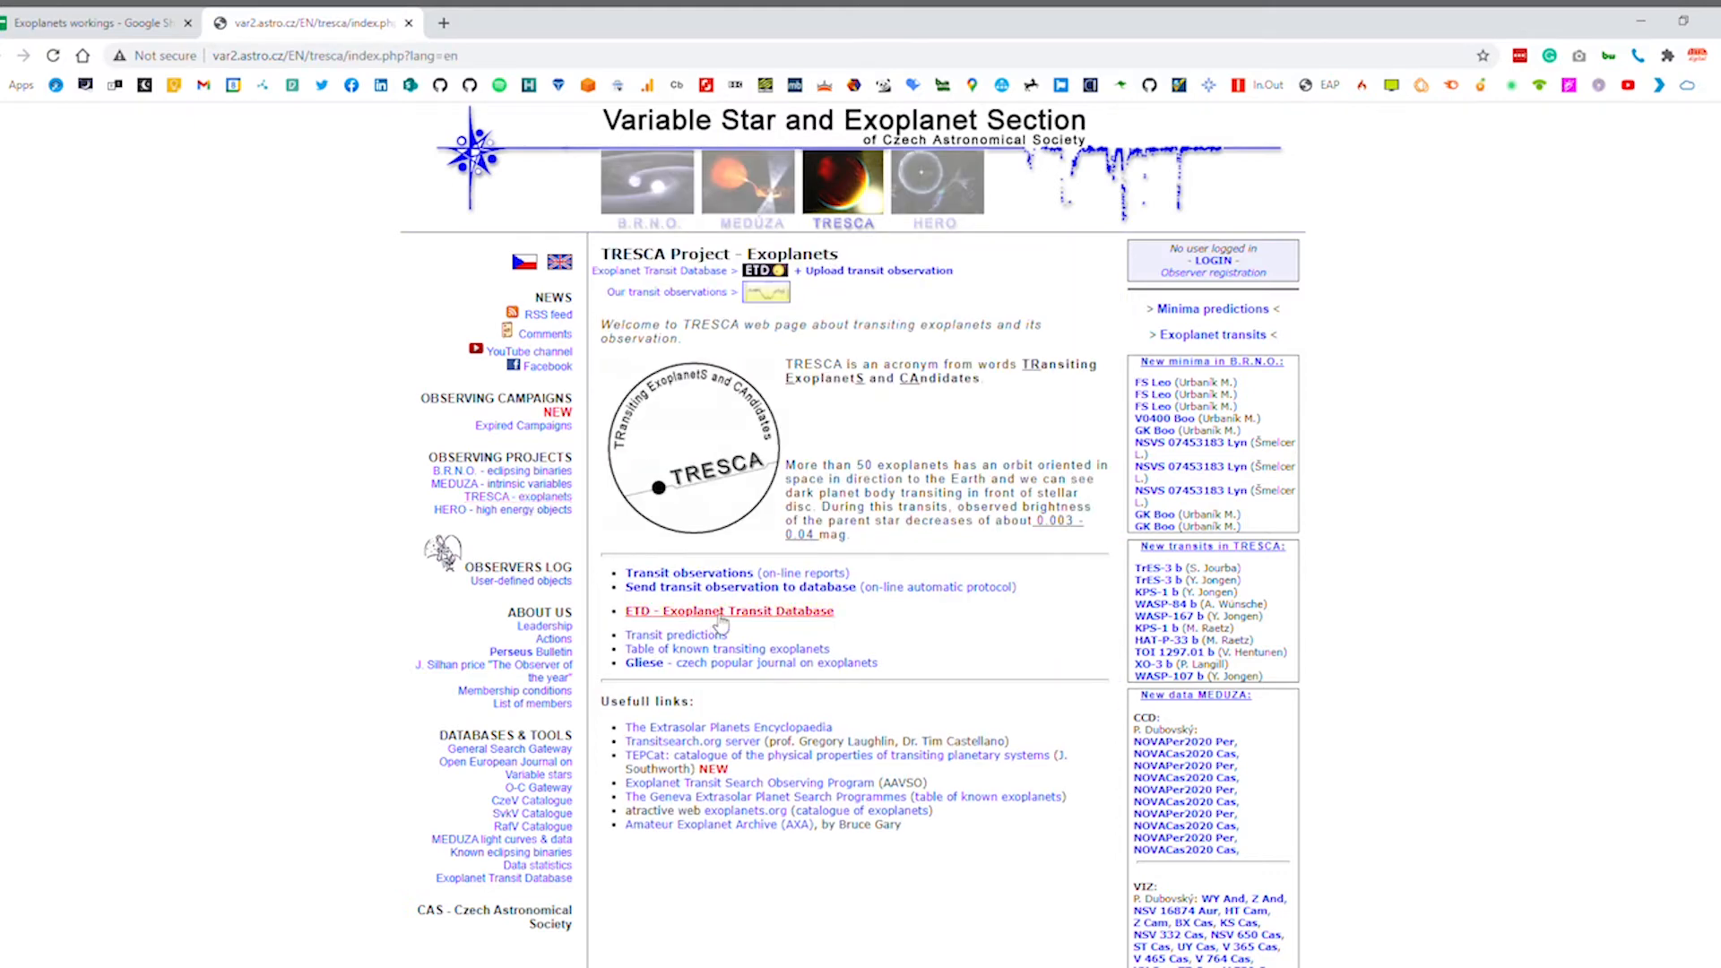
{"action": "left_click", "coordinate": [728, 611]}
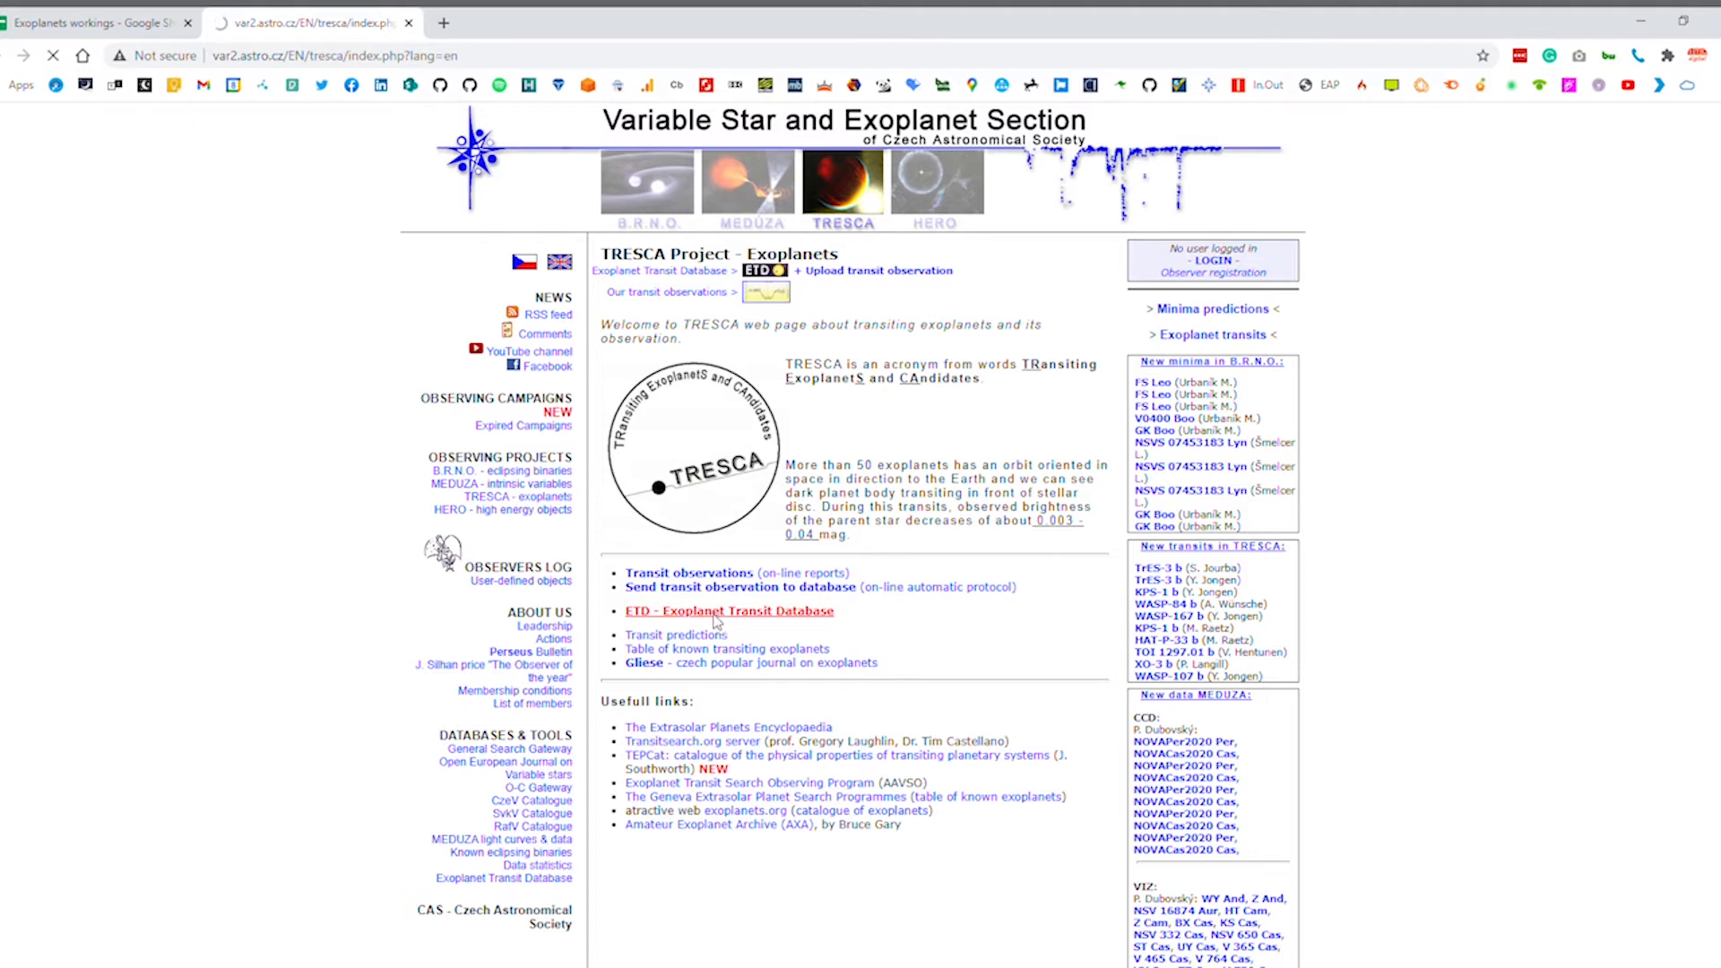
{"action": "left_click", "coordinate": [727, 610]}
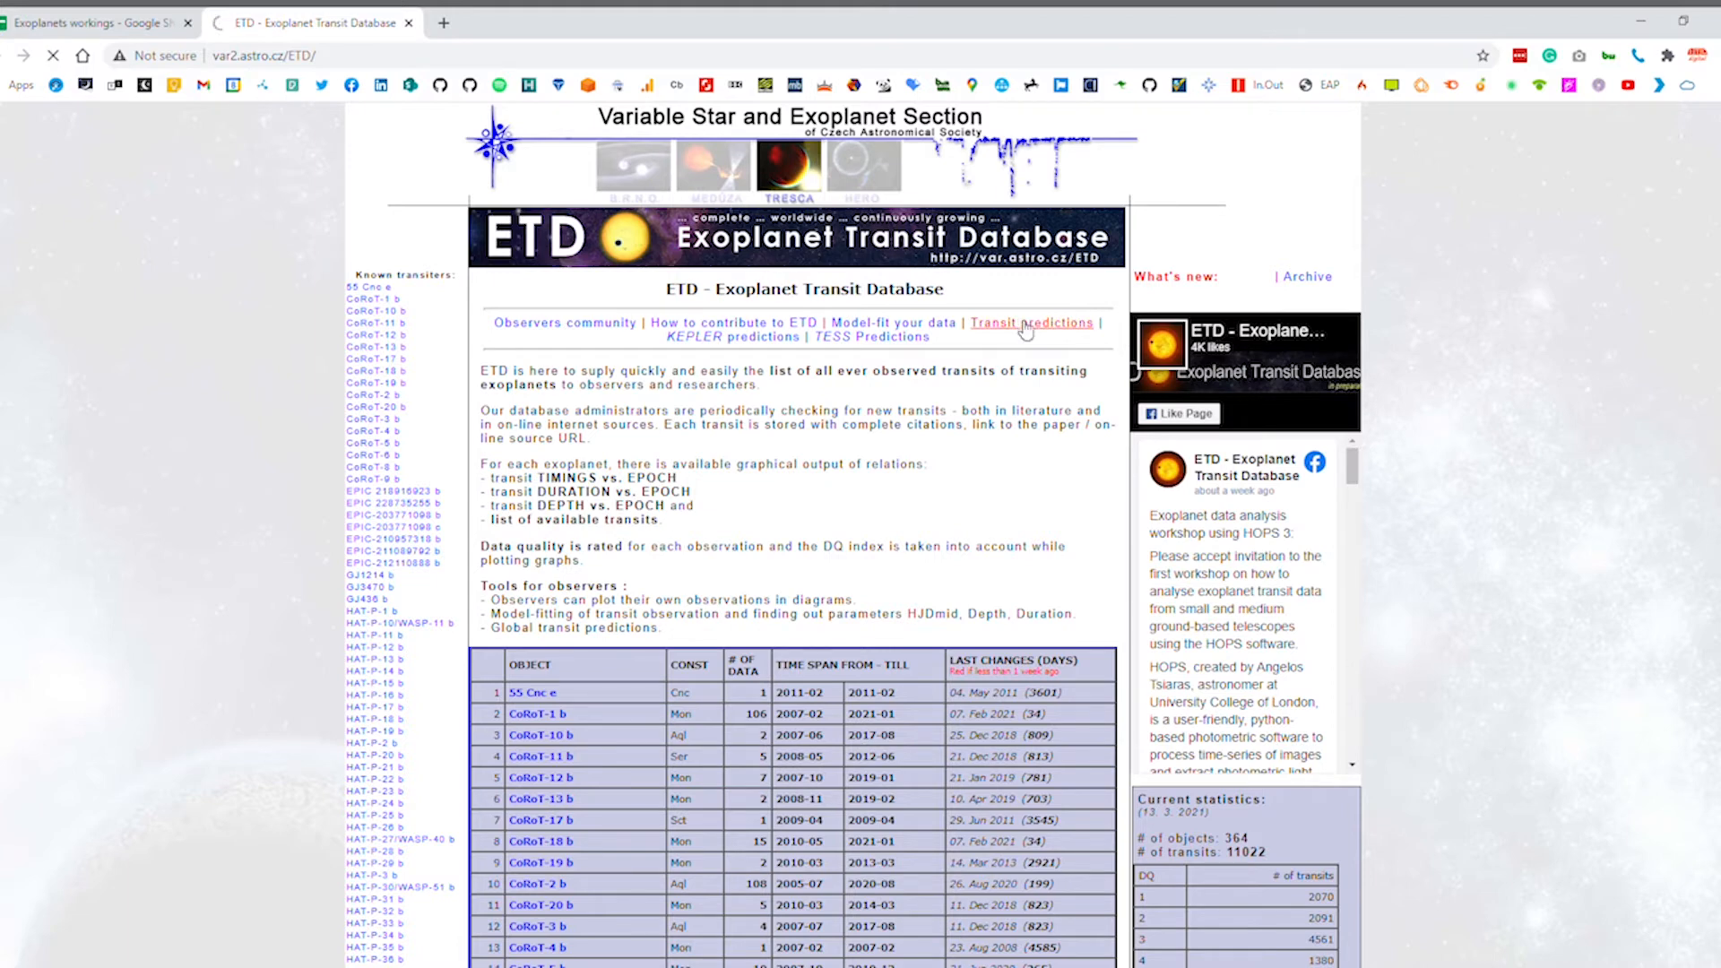
Generate transit predictions for longitude 0° and latitude 55° and scroll through the table
{"action": "left_click", "coordinate": [1031, 322]}
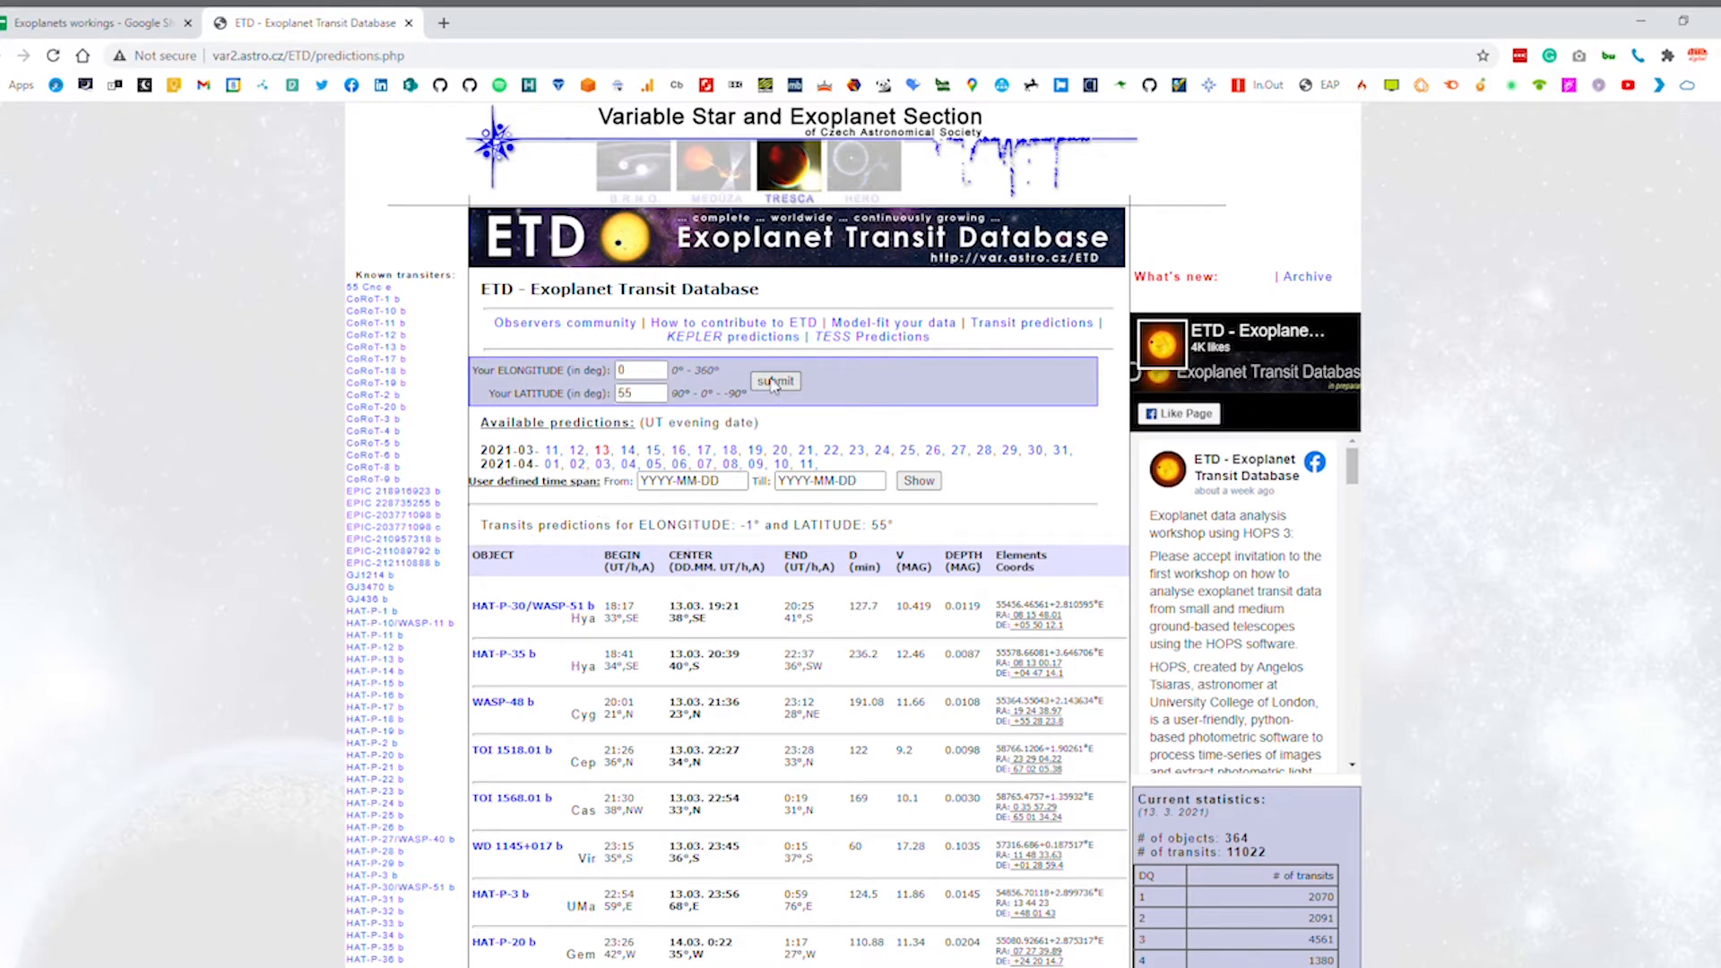
{"action": "left_click", "coordinate": [773, 380]}
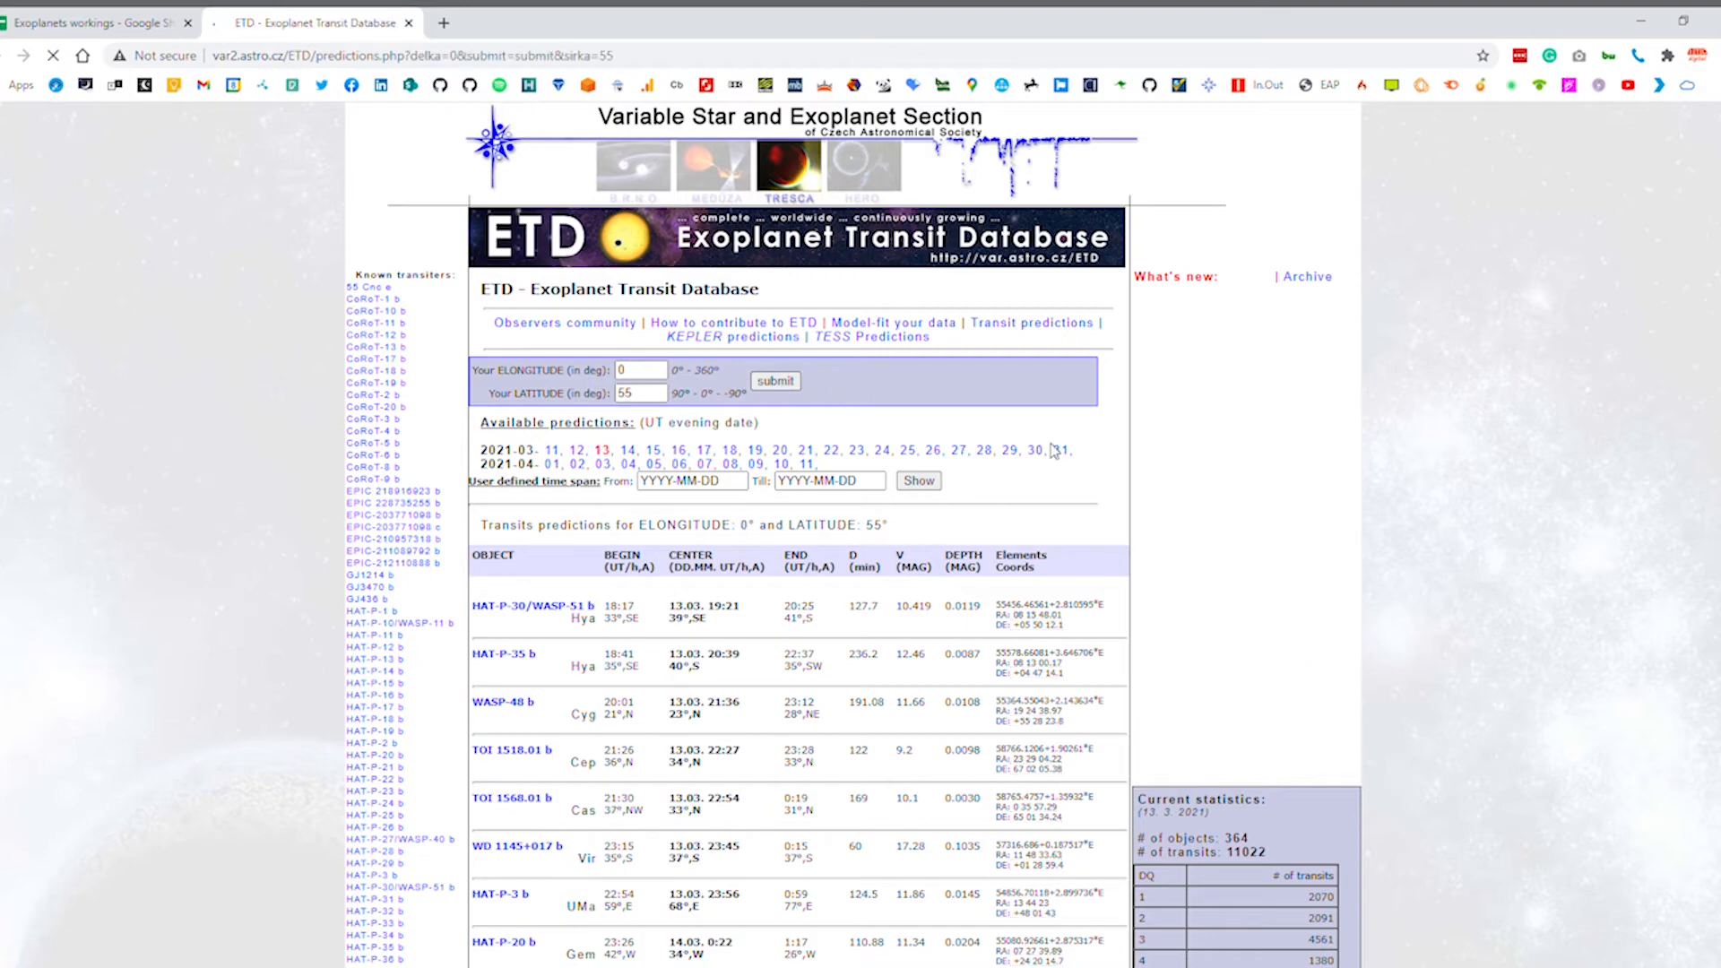
{"action": "scroll", "scroll_direction": "down", "scroll_amount": 3}
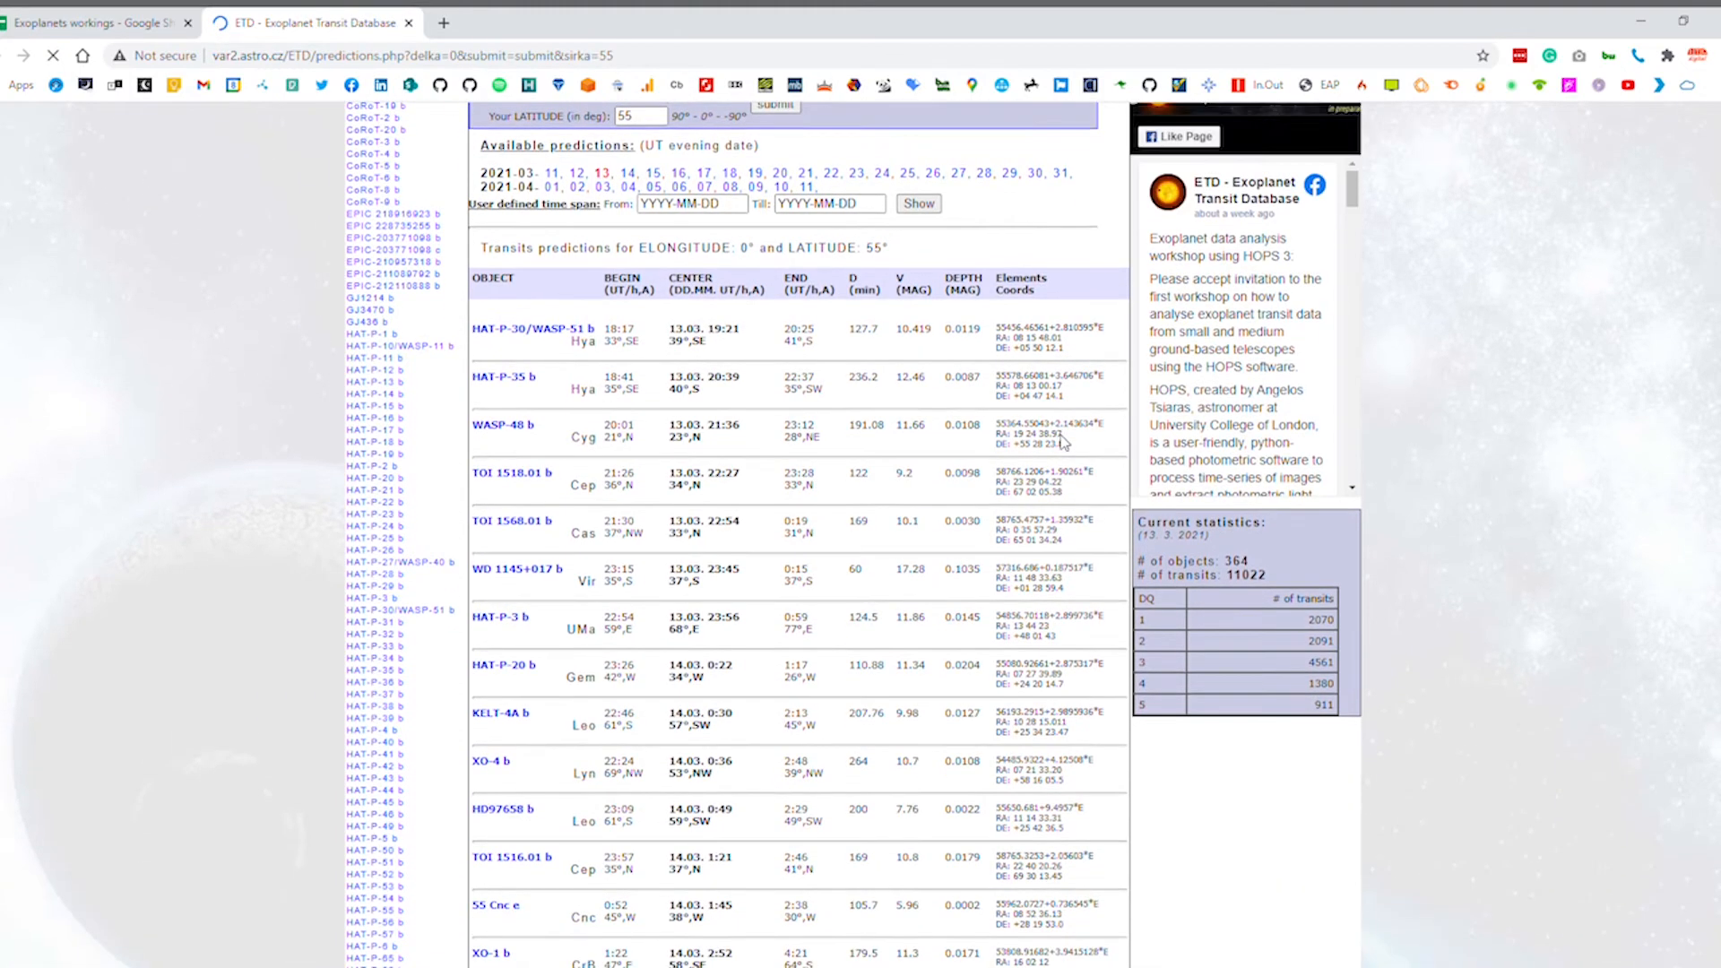
{"action": "scroll", "scroll_direction": "down", "scroll_amount": 3}
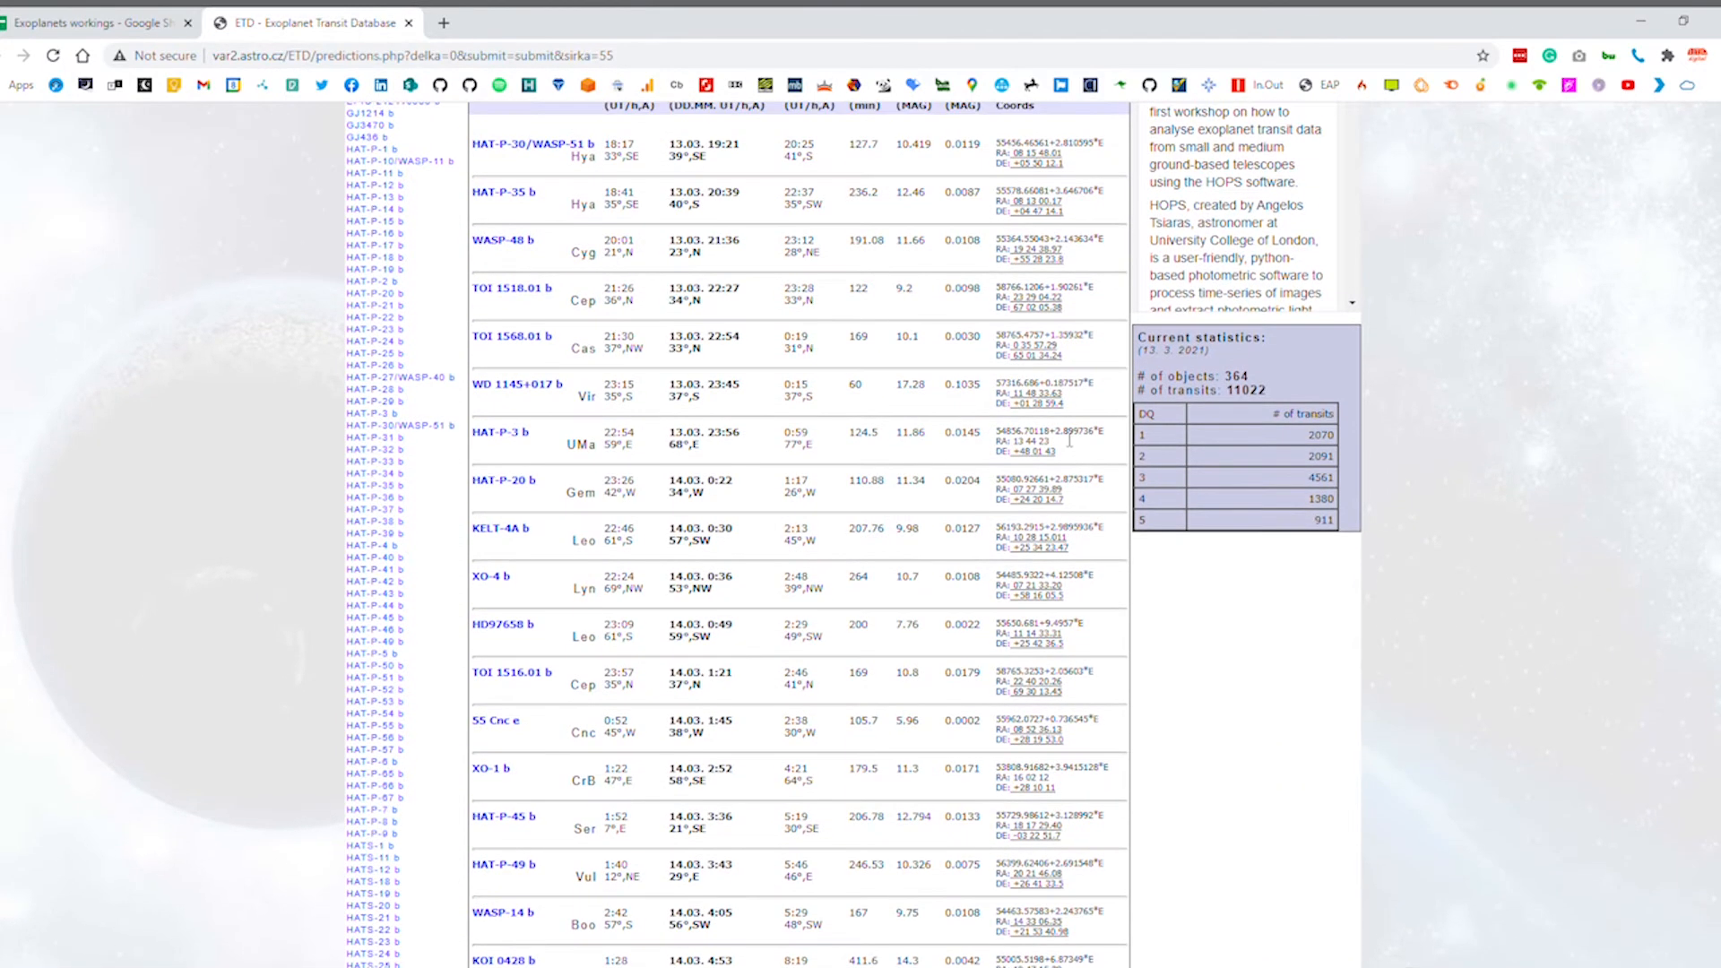
{"action": "scroll", "scroll_direction": "up", "scroll_amount": 3}
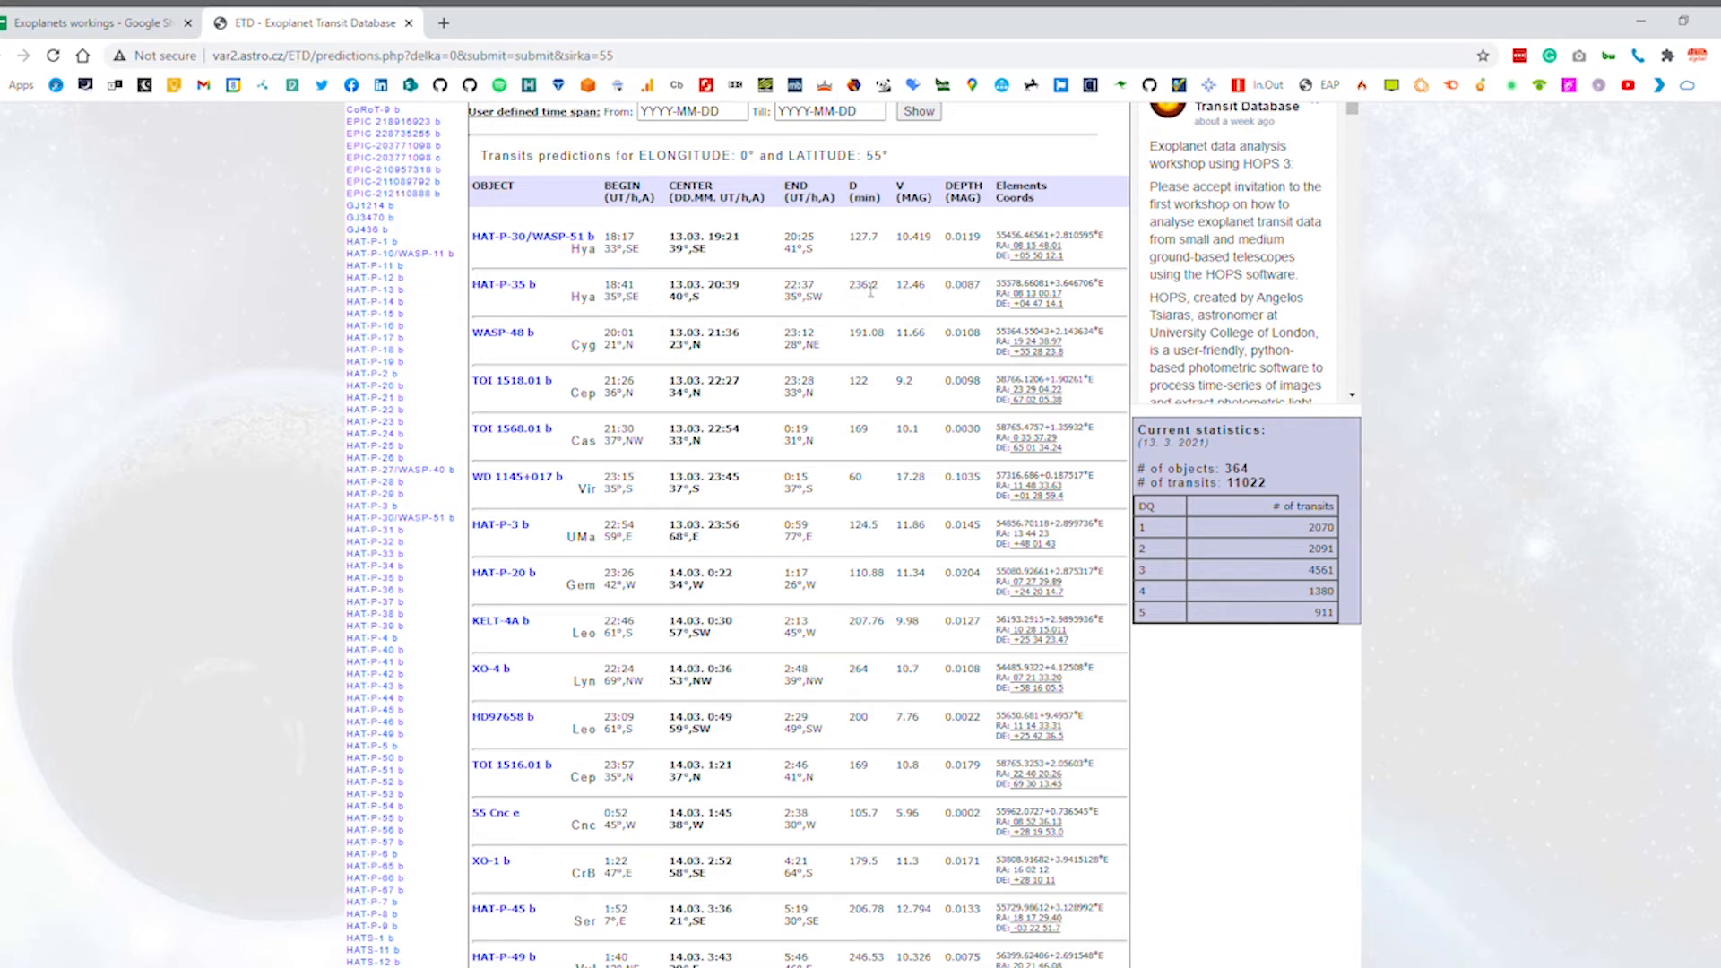
{"action": "mouse_move", "coordinate": [923, 297]}
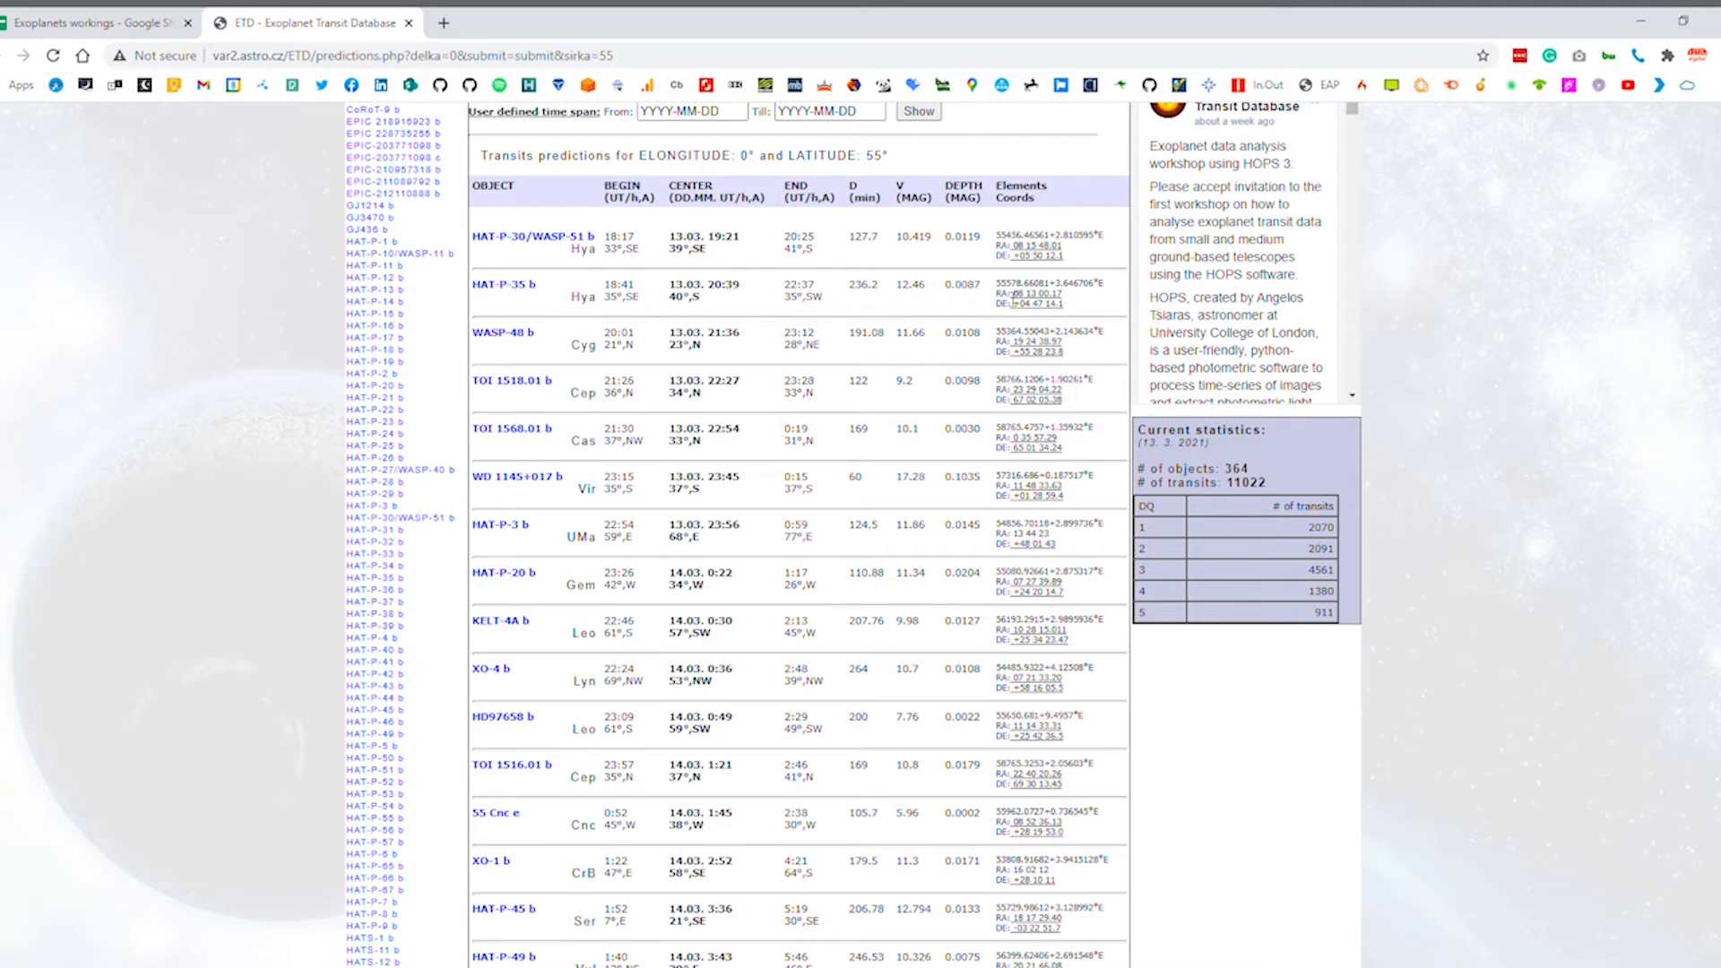
{"action": "left_click", "coordinate": [97, 21]}
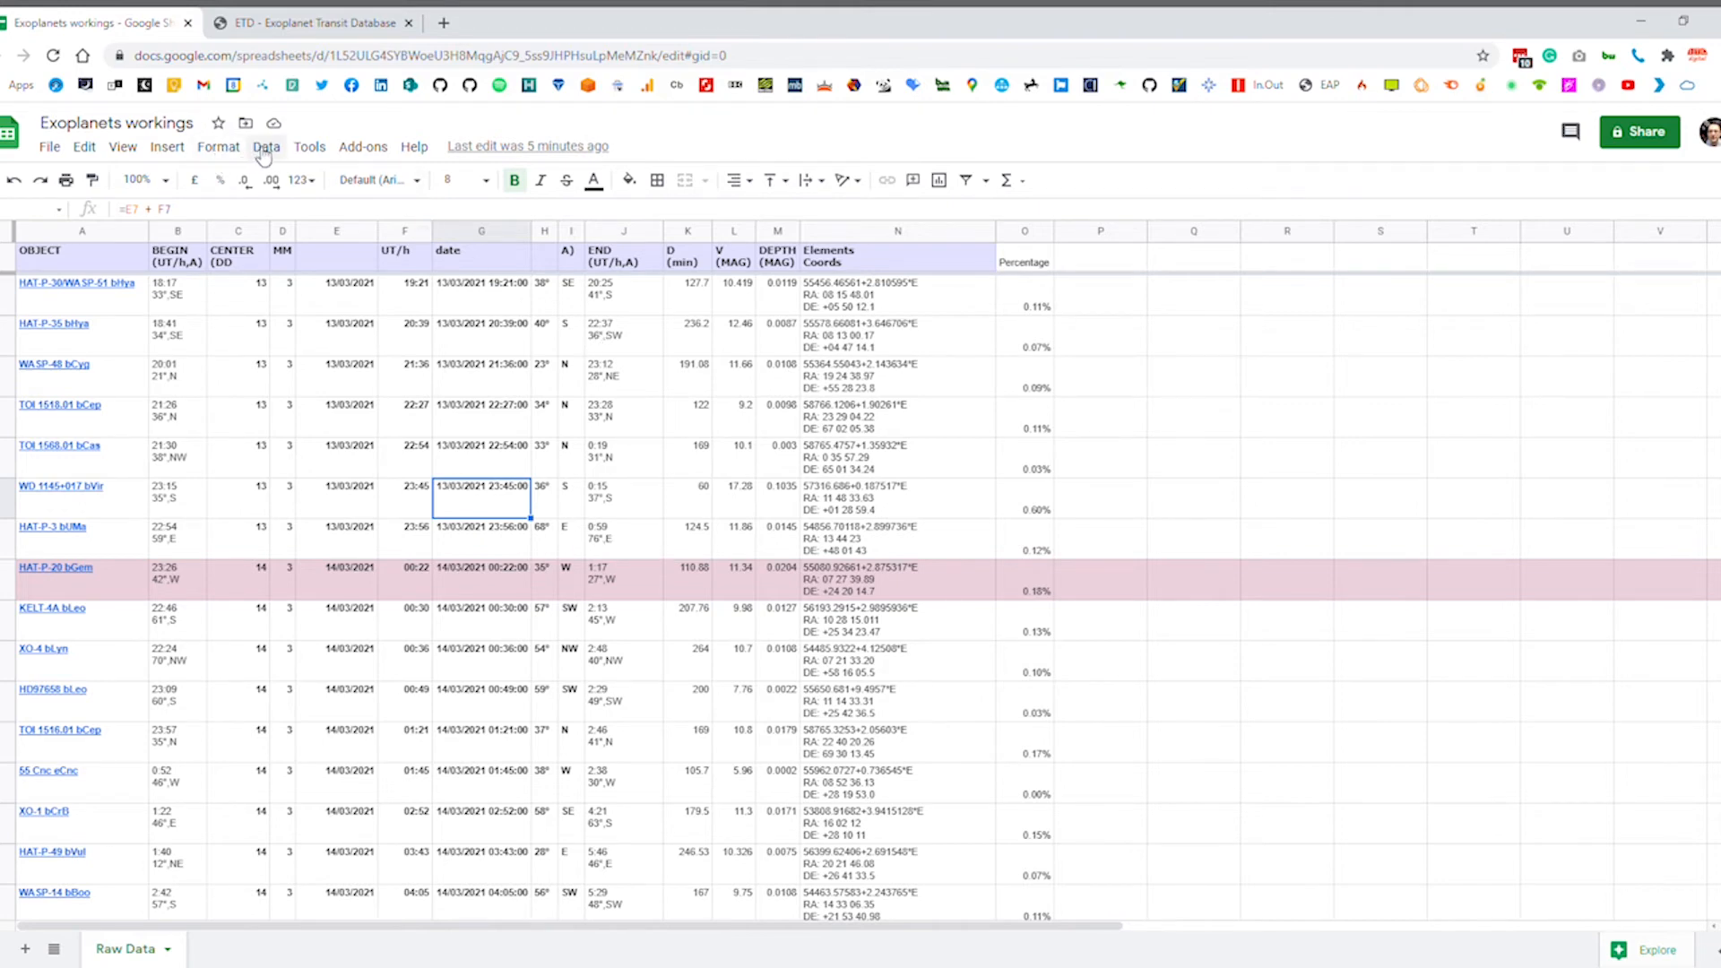
Apply the saved 'Filter 1' view, narrowing the Raw Data transits to eight candidates
{"action": "left_click", "coordinate": [265, 146]}
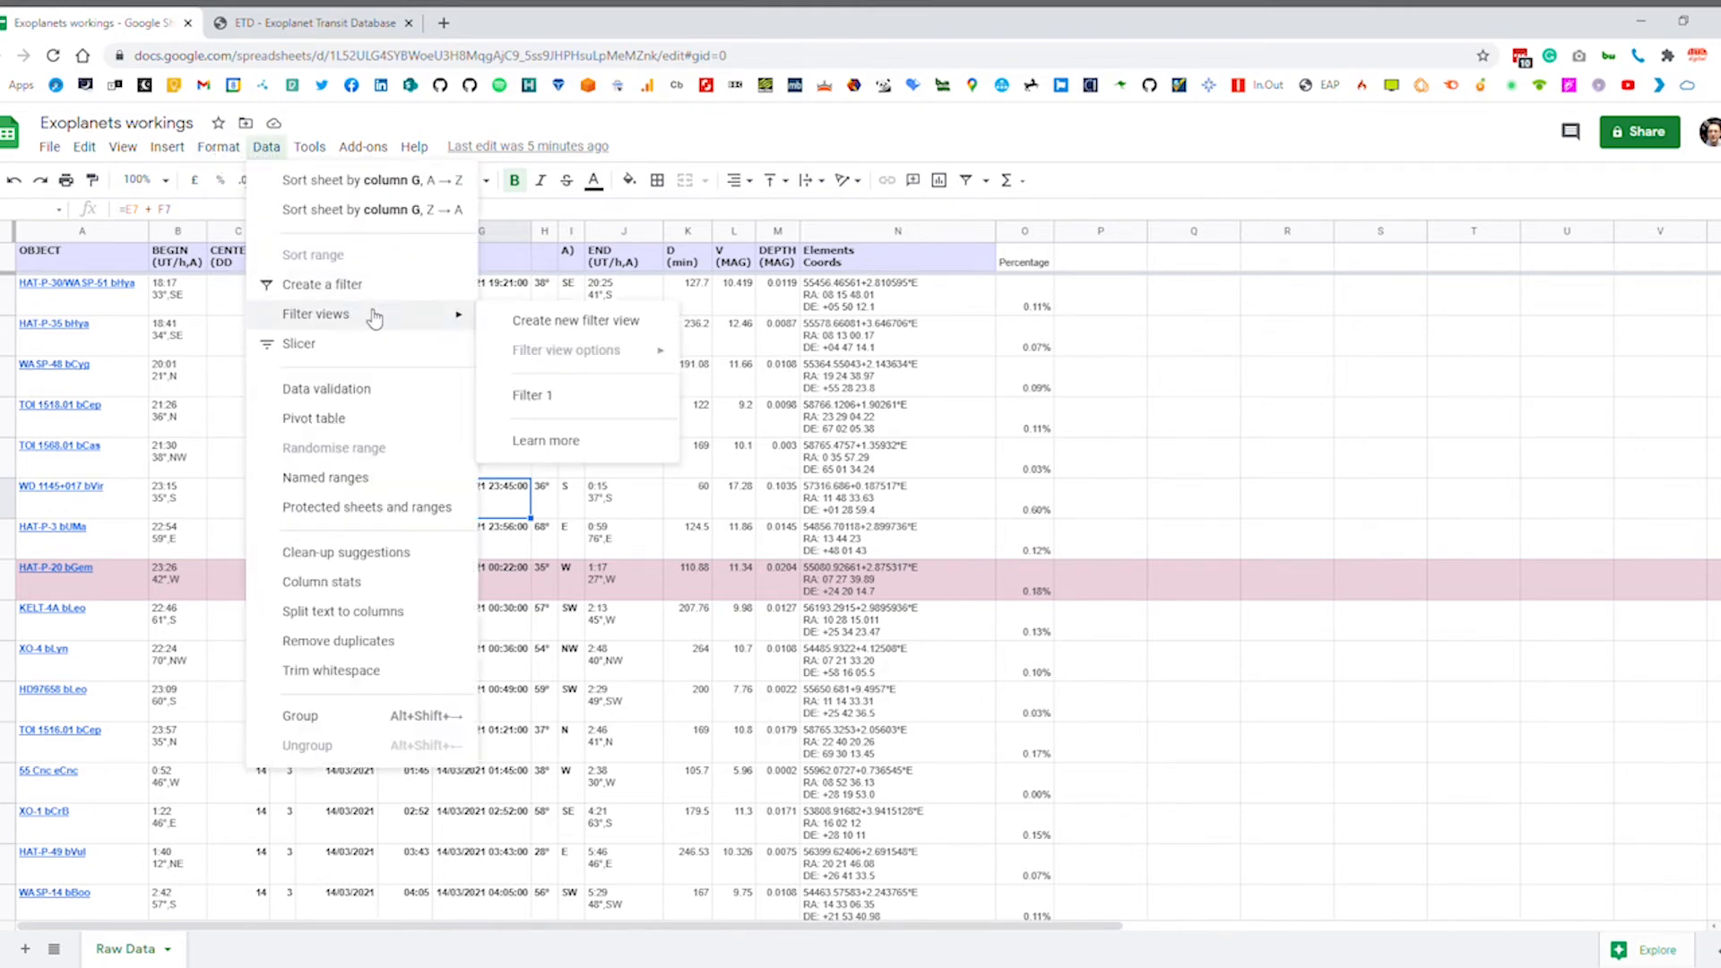
{"action": "mouse_move", "coordinate": [554, 397]}
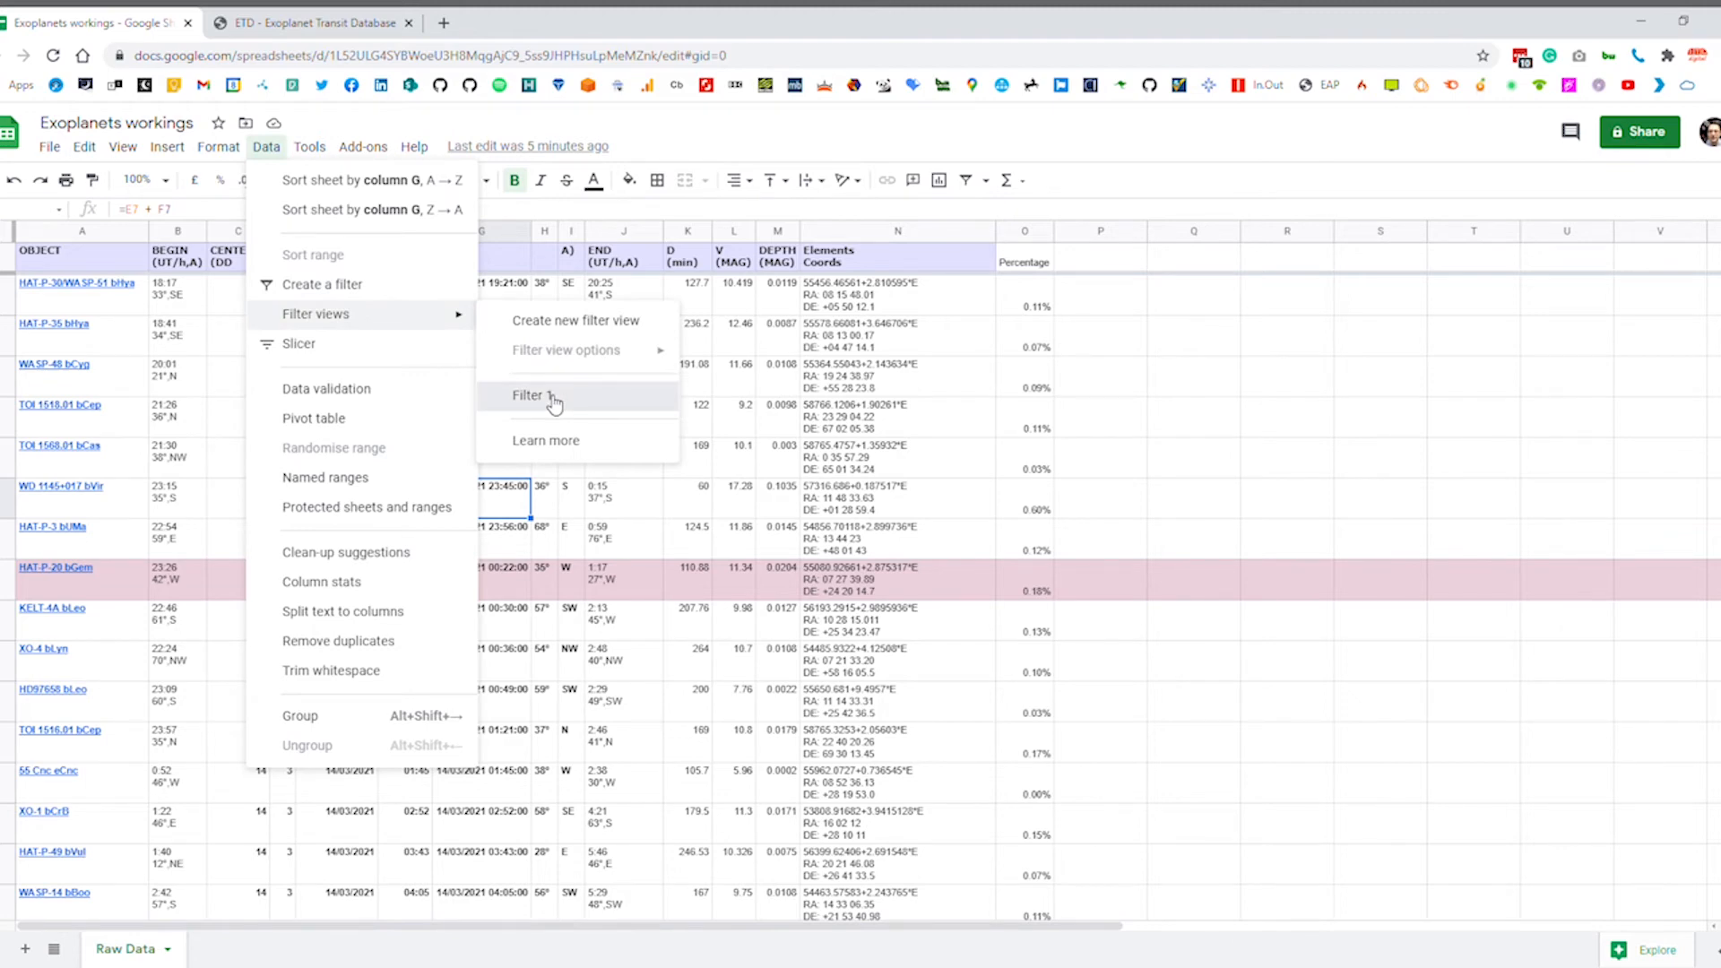
{"action": "left_click", "coordinate": [532, 395]}
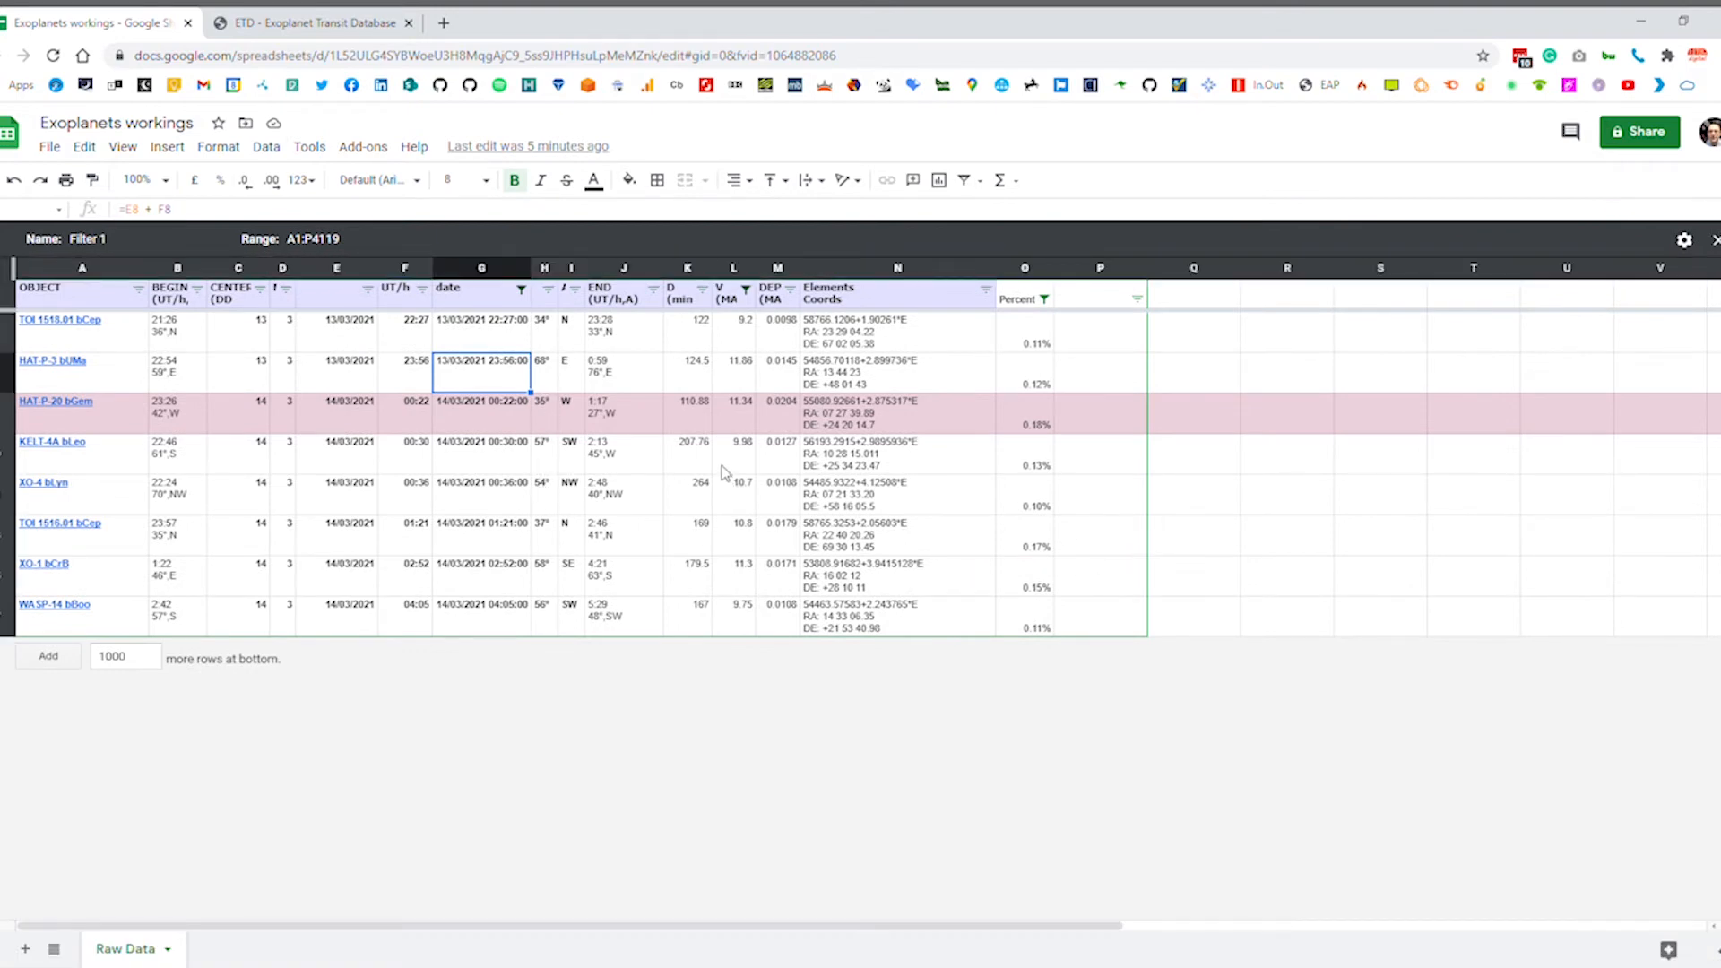
{"action": "mouse_move", "coordinate": [1051, 443]}
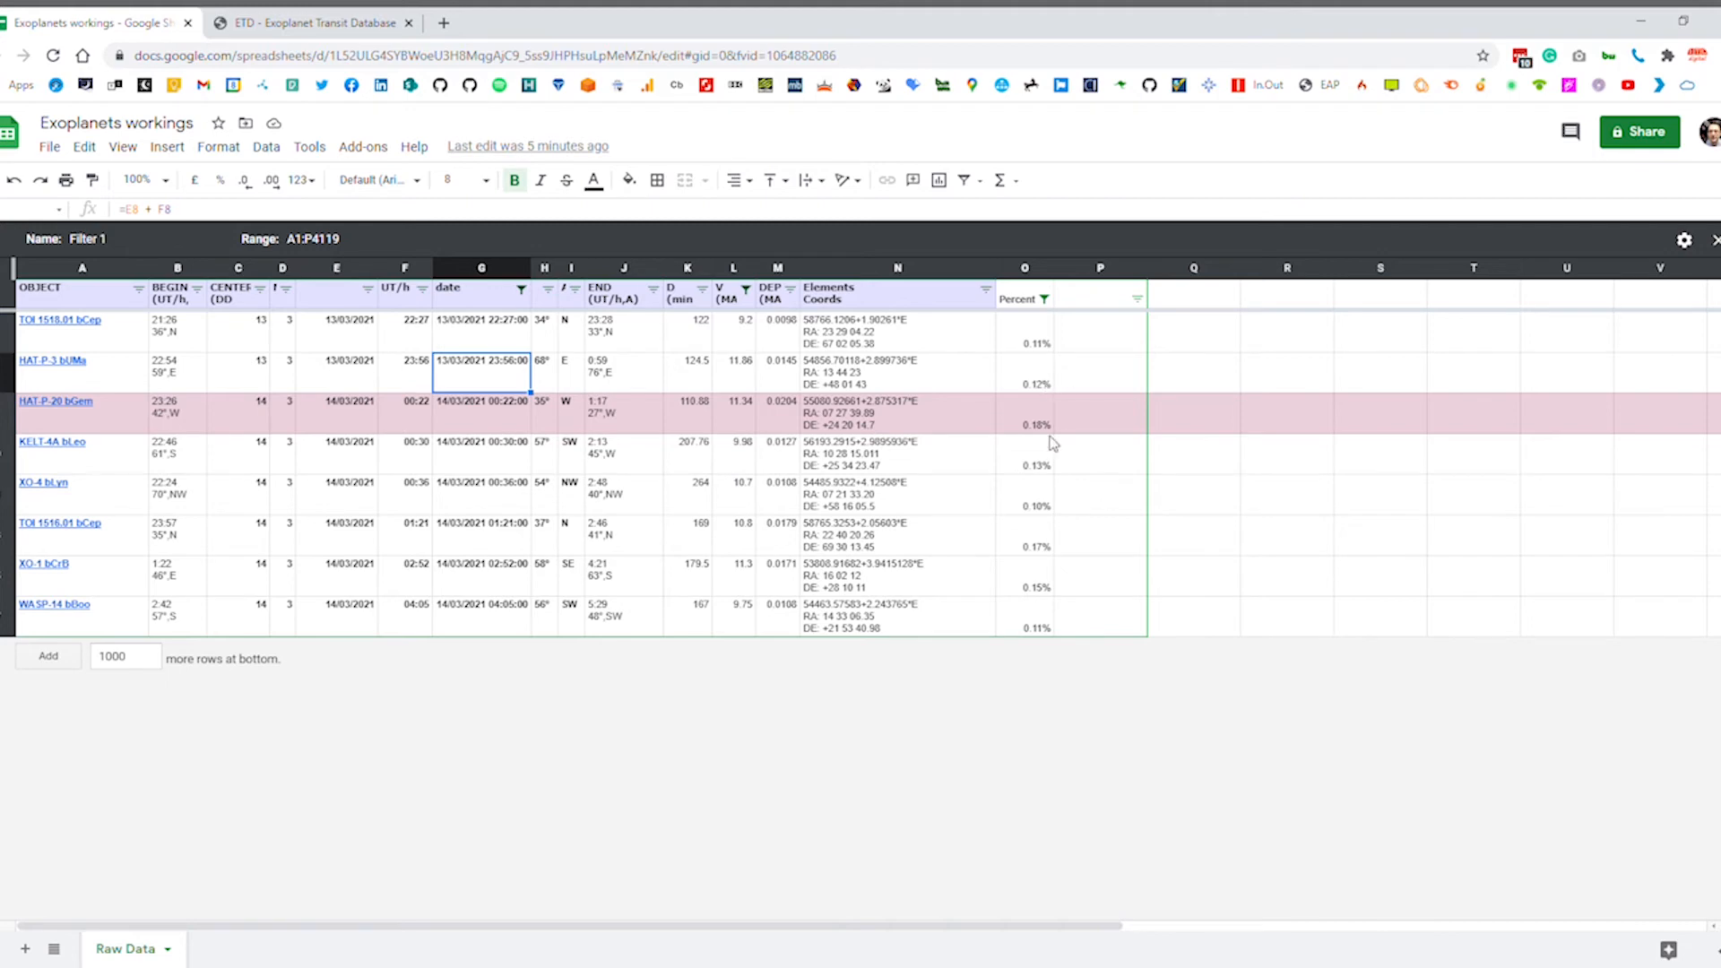
{"action": "mouse_move", "coordinate": [1030, 485]}
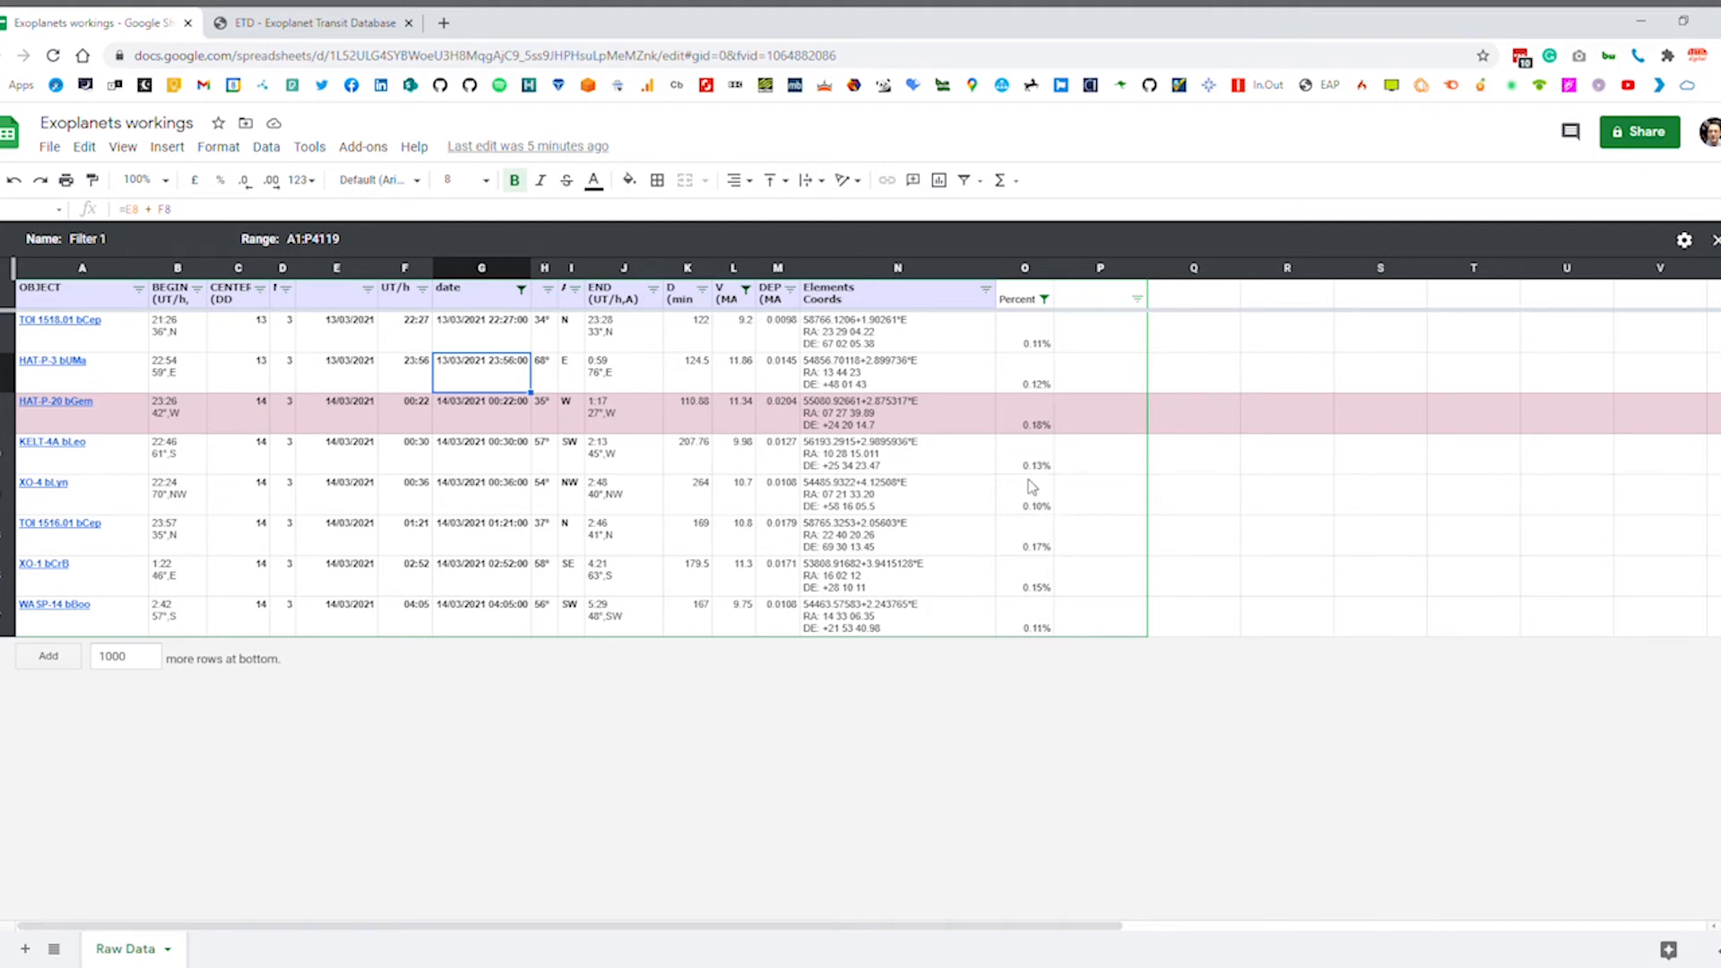
{"action": "mouse_move", "coordinate": [1590, 318]}
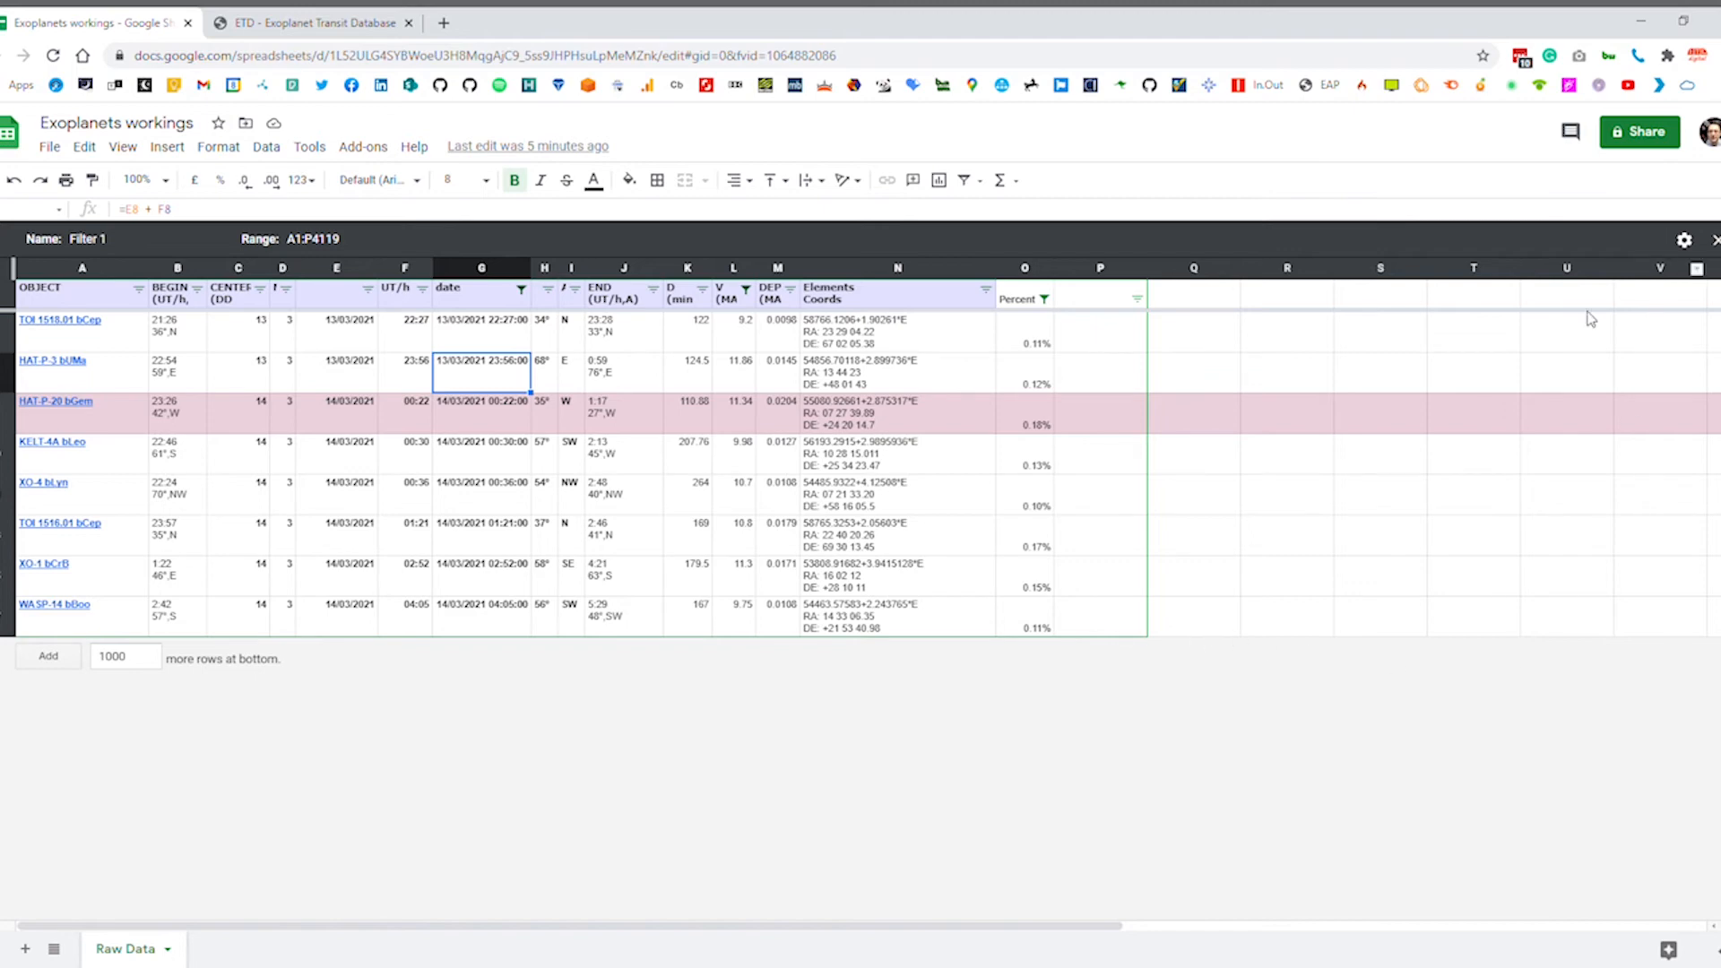
{"action": "mouse_move", "coordinate": [1048, 499]}
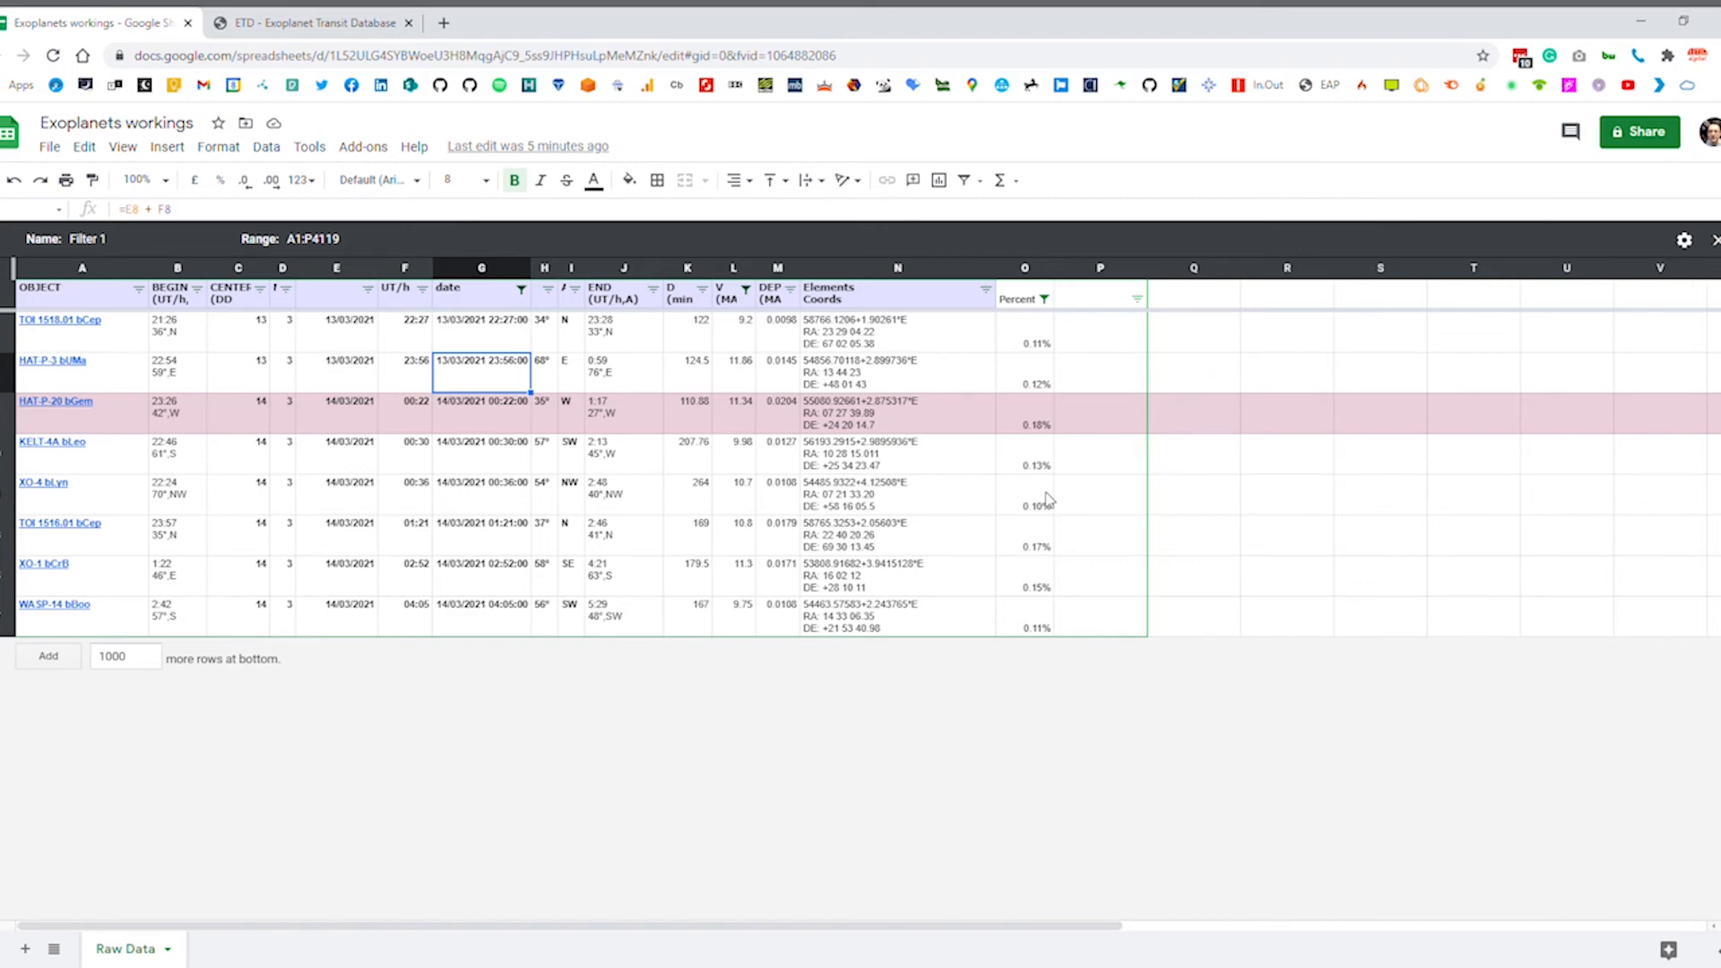
{"action": "left_click", "coordinate": [663, 22]}
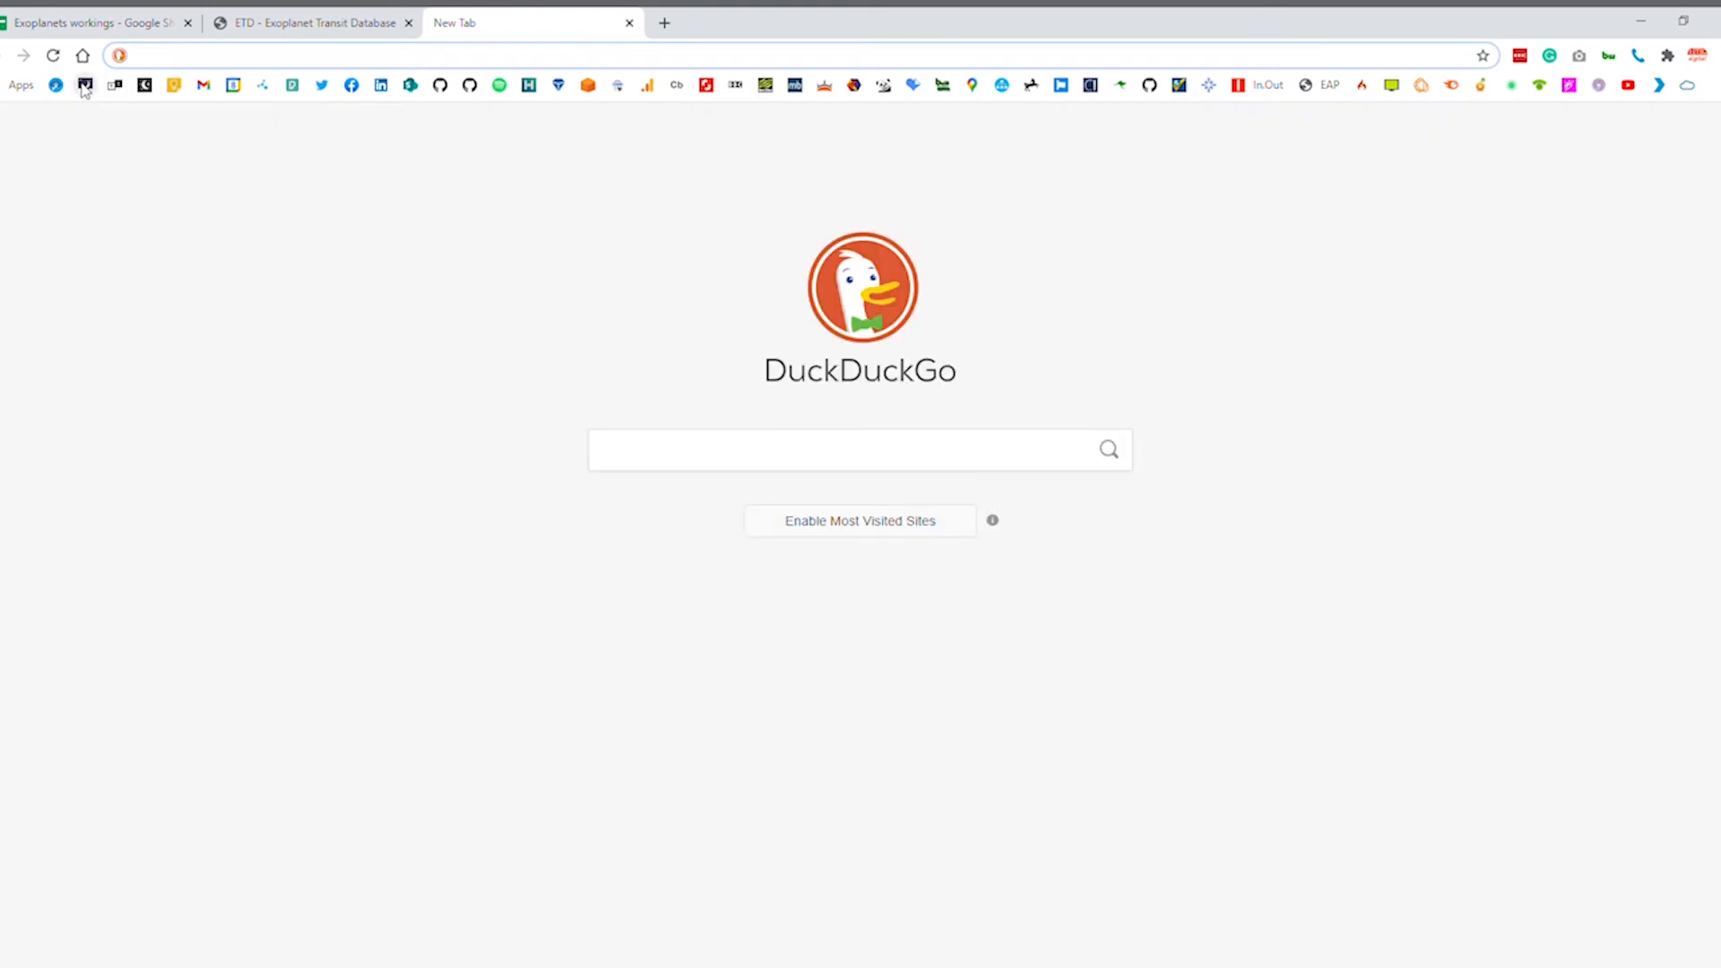
Go to stellarium-web.org and search 'ha' to show HAT-P-20's details
{"action": "type", "text": "stellarium-web.org"}
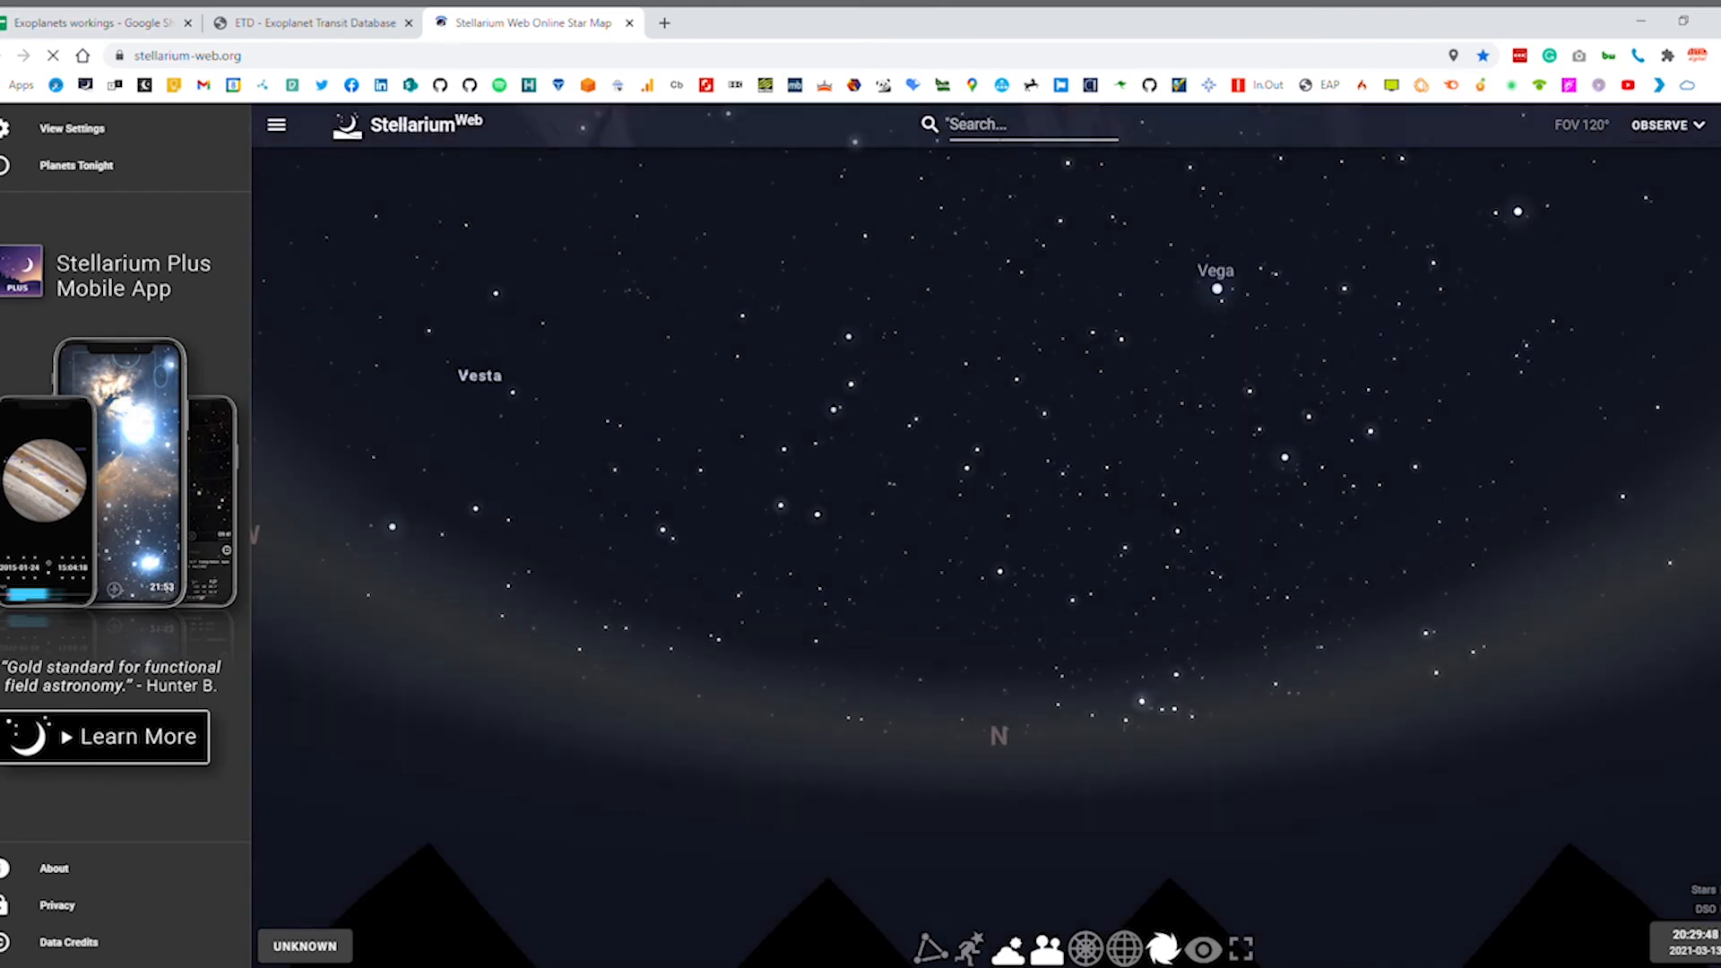
{"action": "type", "text": "ha"}
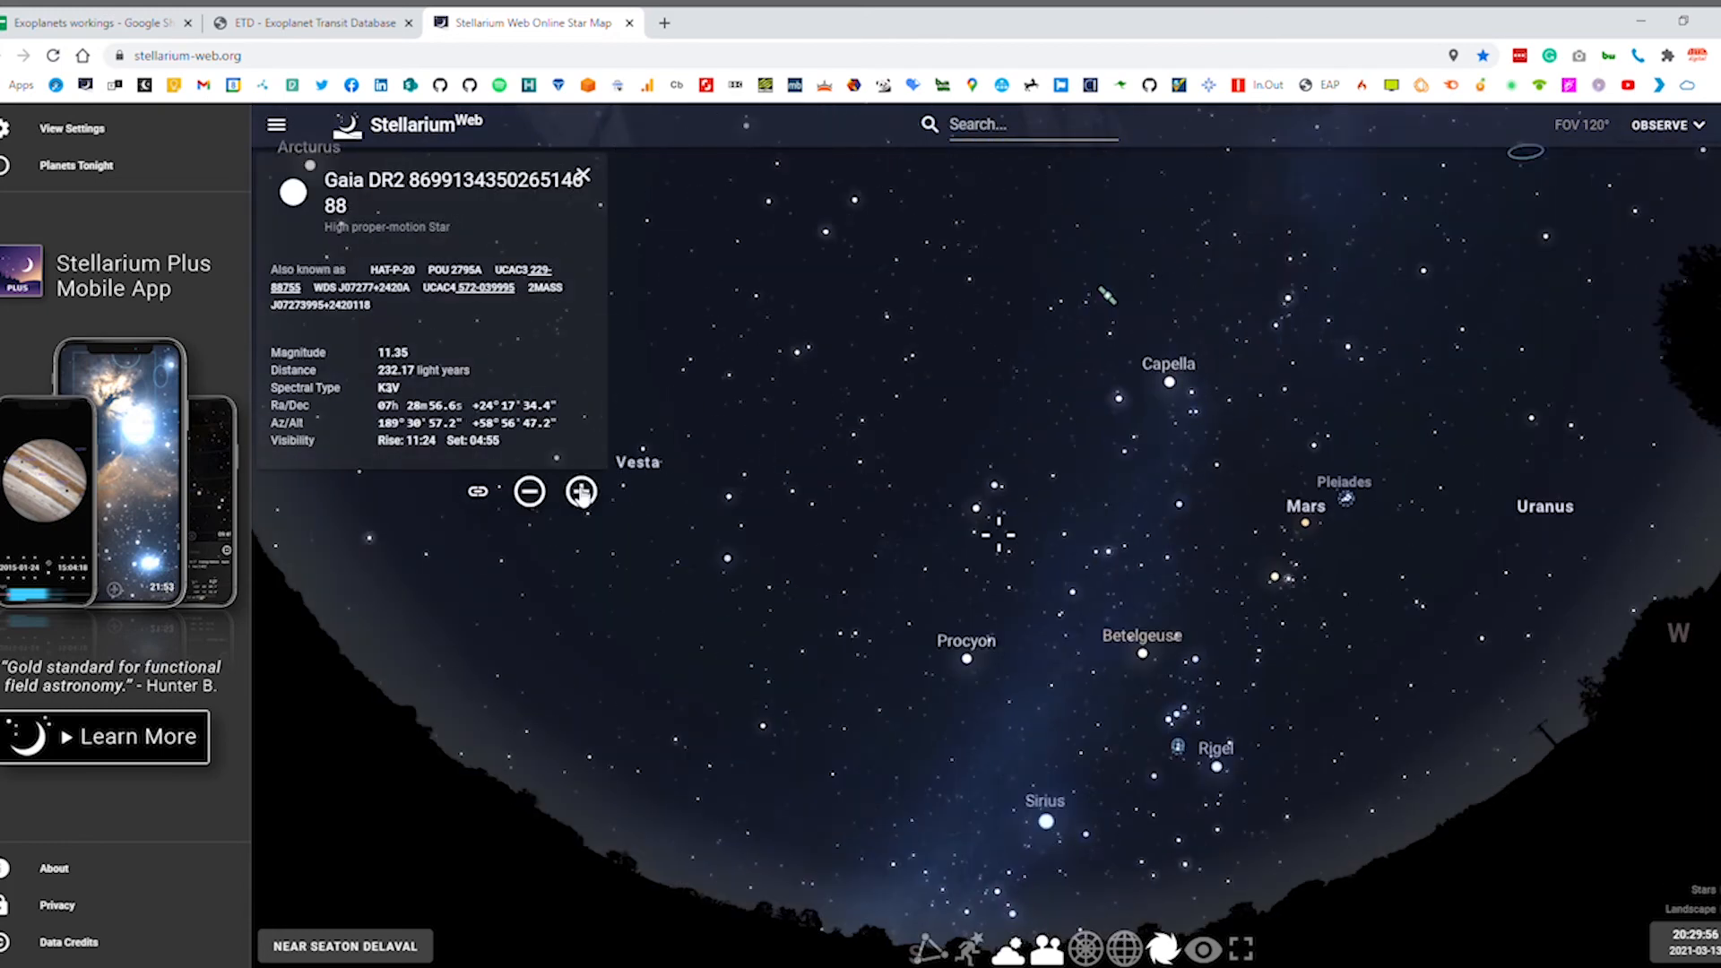
Widen the view around HAT-P-20 and show constellation figures, placing it in Gemini near Pollux
{"action": "left_click", "coordinate": [581, 492]}
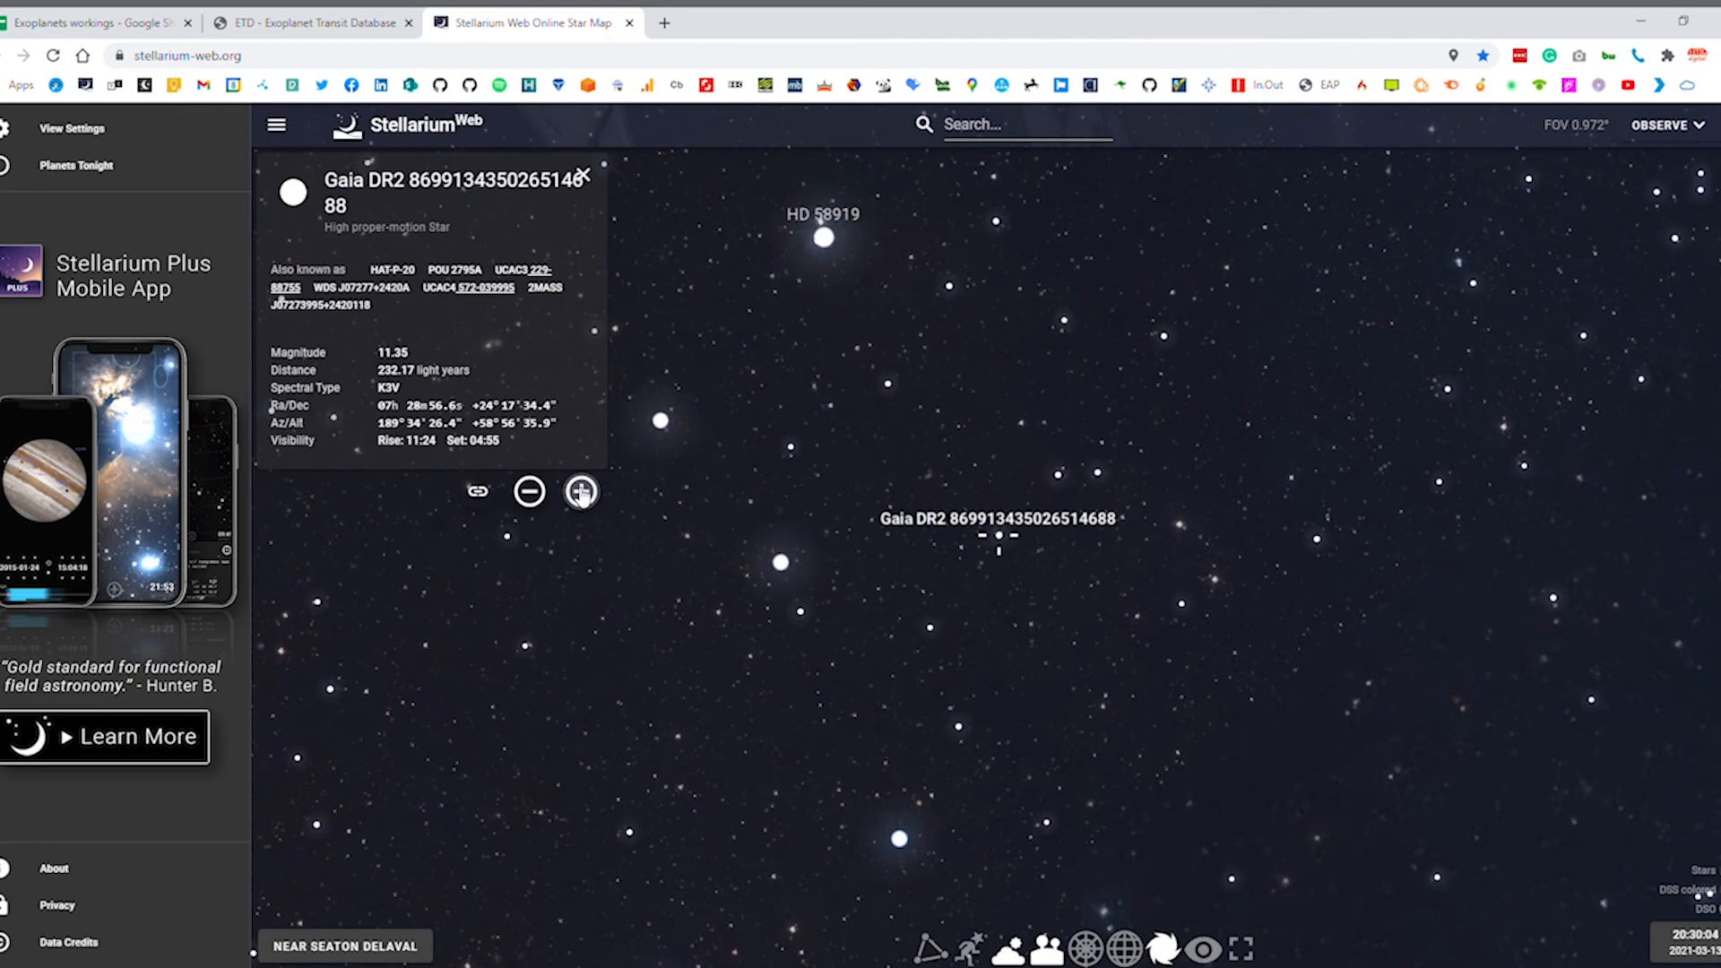
{"action": "left_click", "coordinate": [528, 490]}
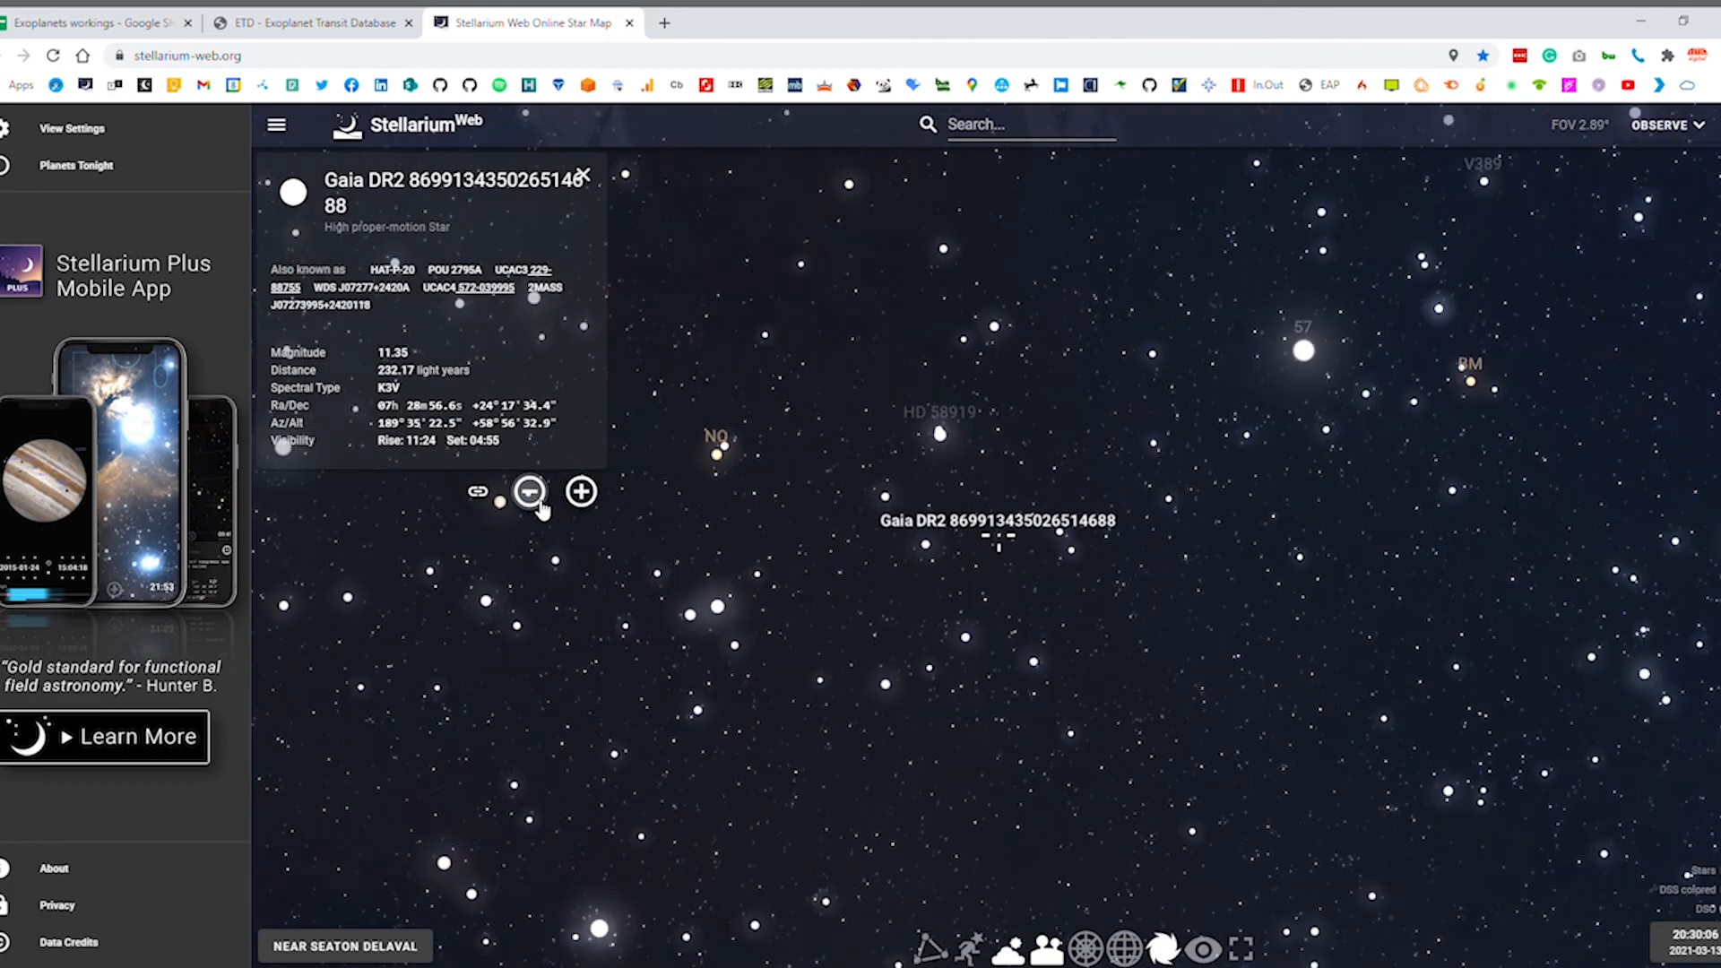
{"action": "left_click", "coordinate": [530, 490]}
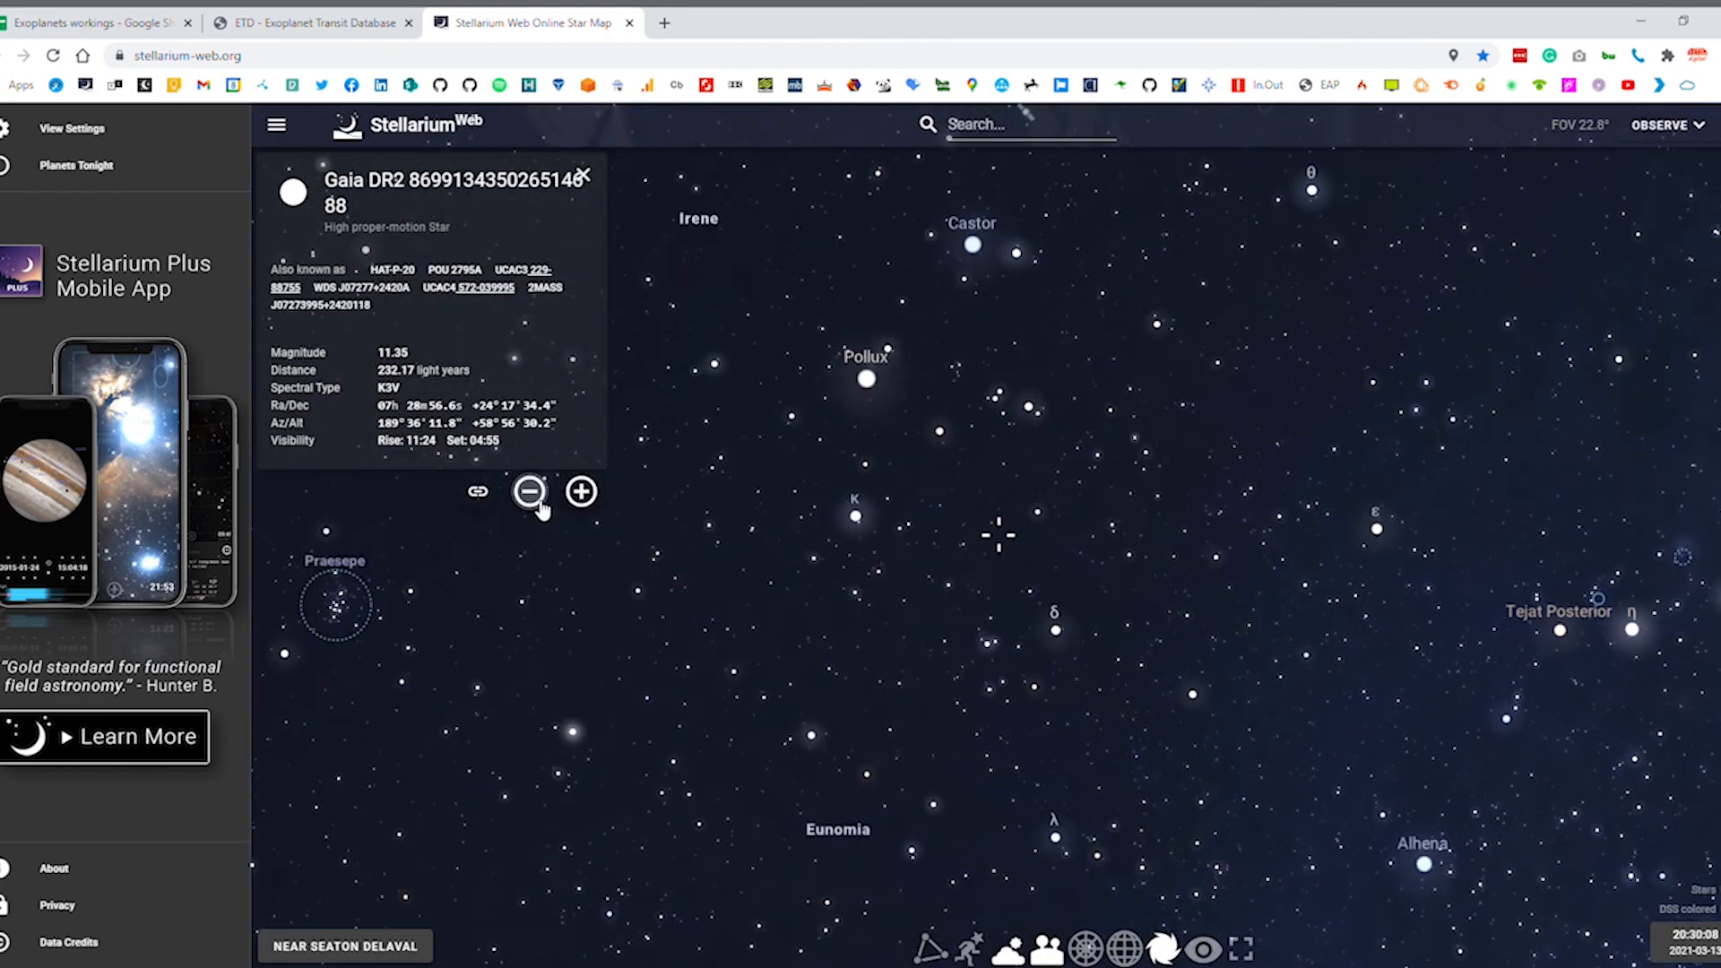
{"action": "left_click", "coordinate": [530, 491]}
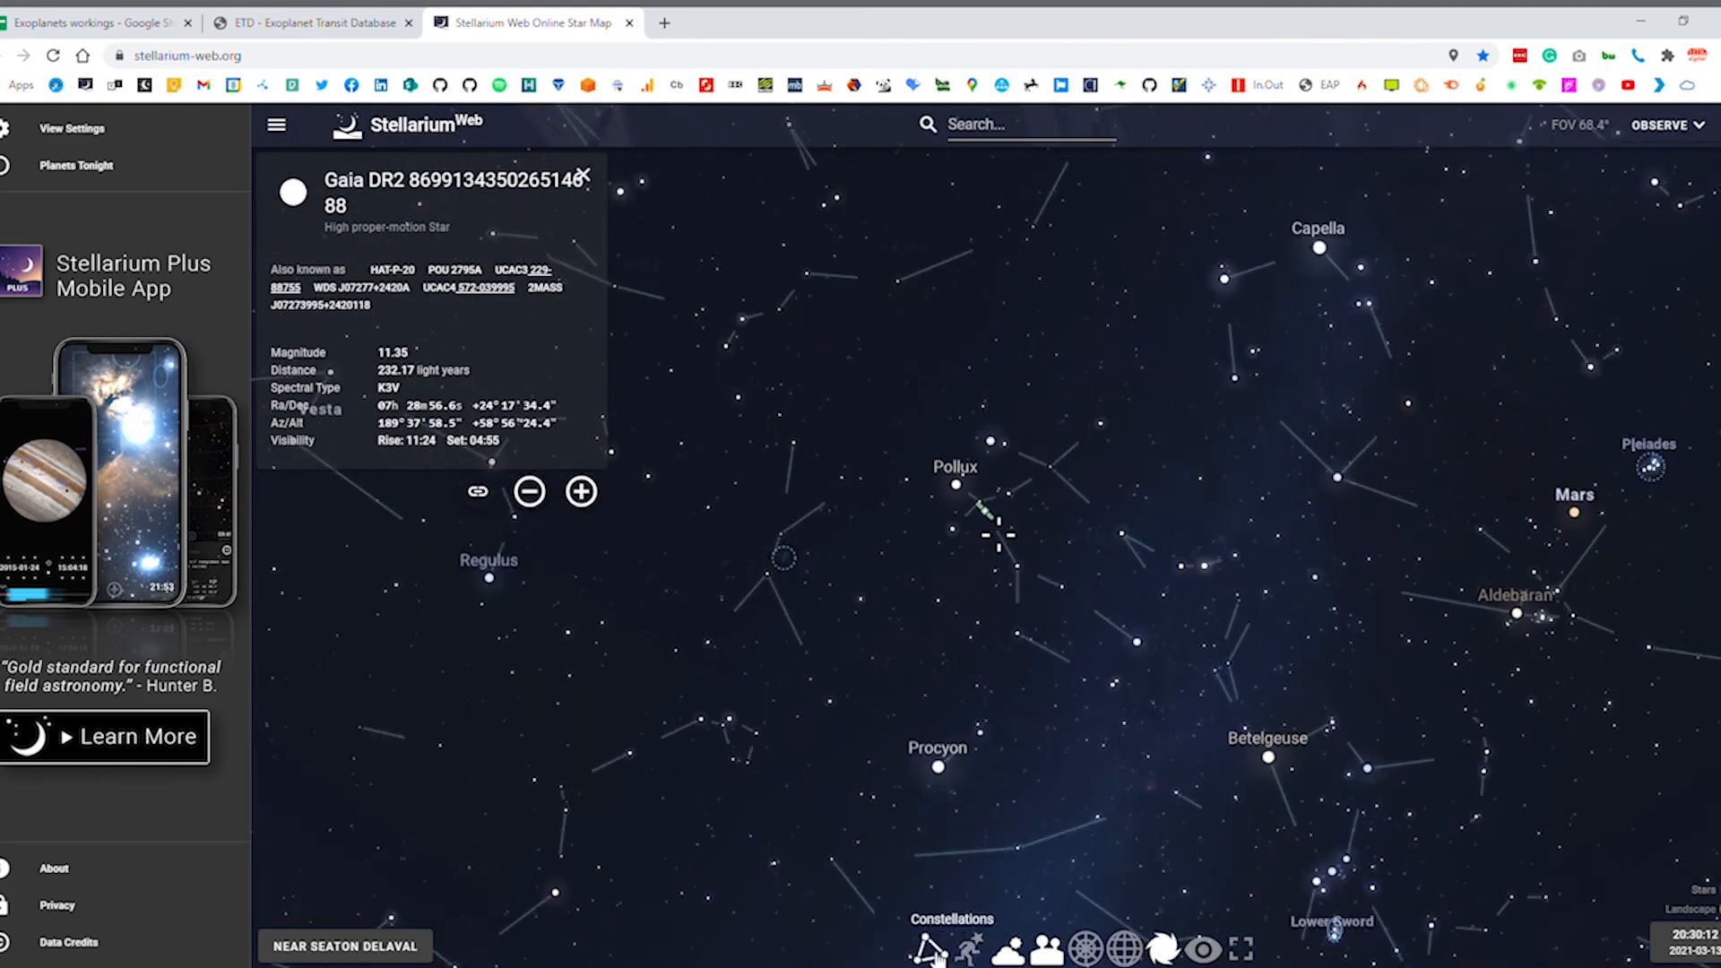
{"action": "left_click", "coordinate": [929, 948]}
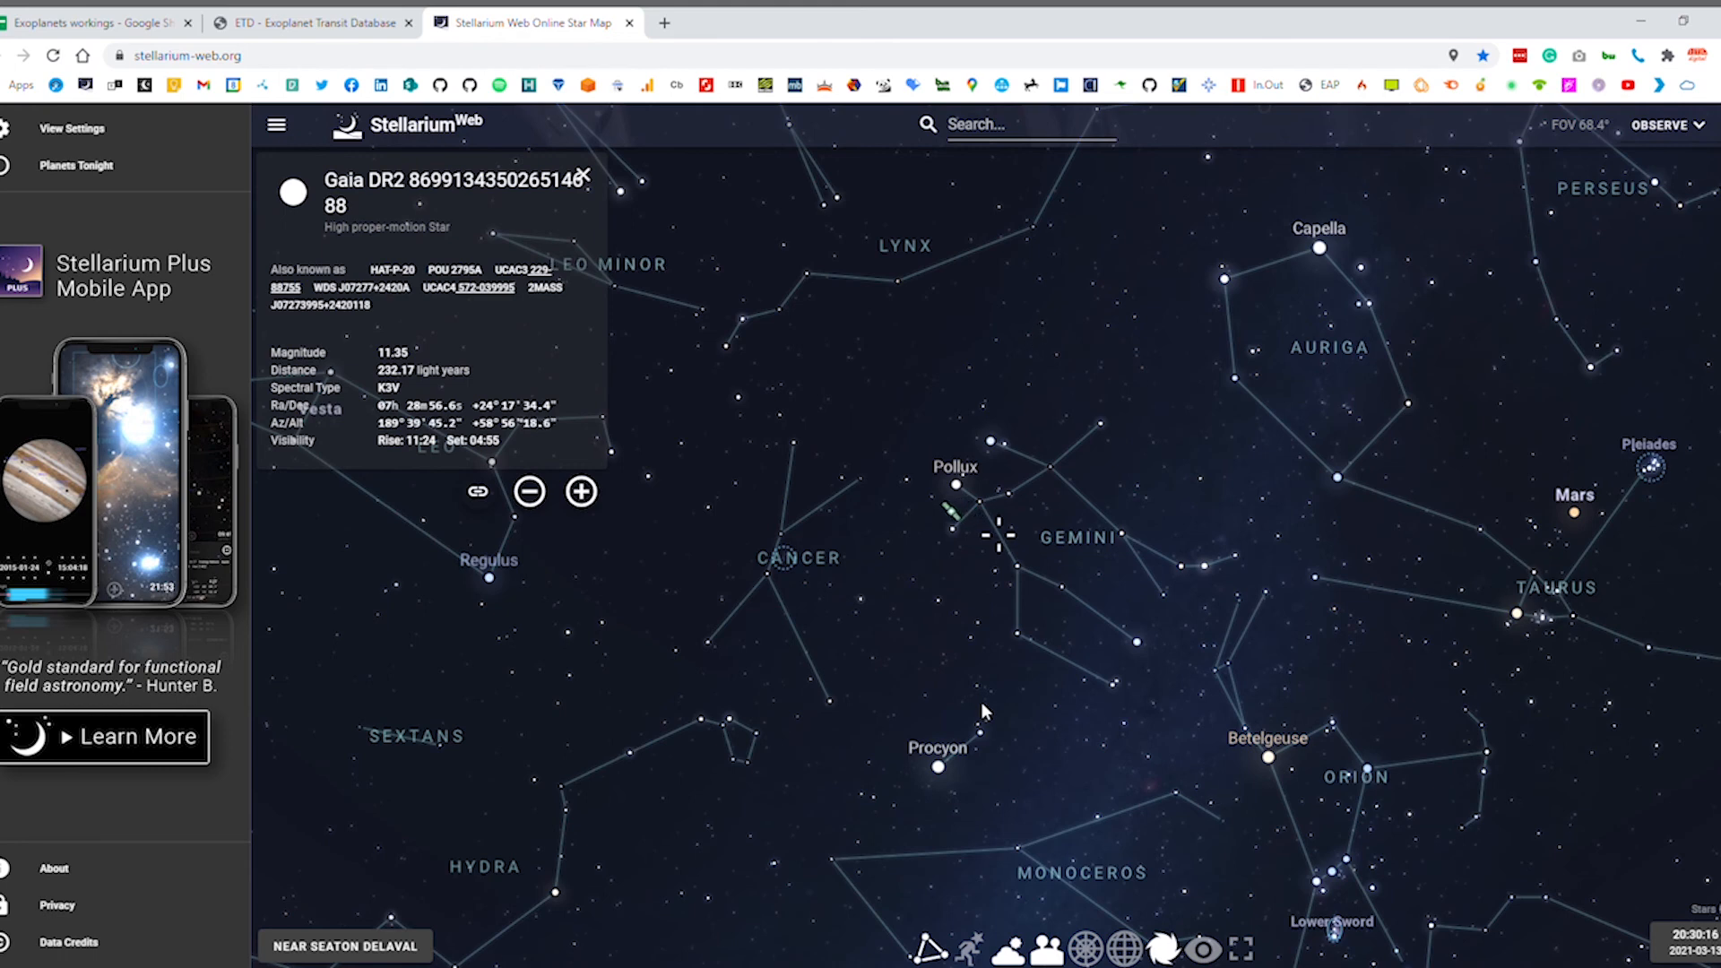
{"action": "mouse_move", "coordinate": [752, 569]}
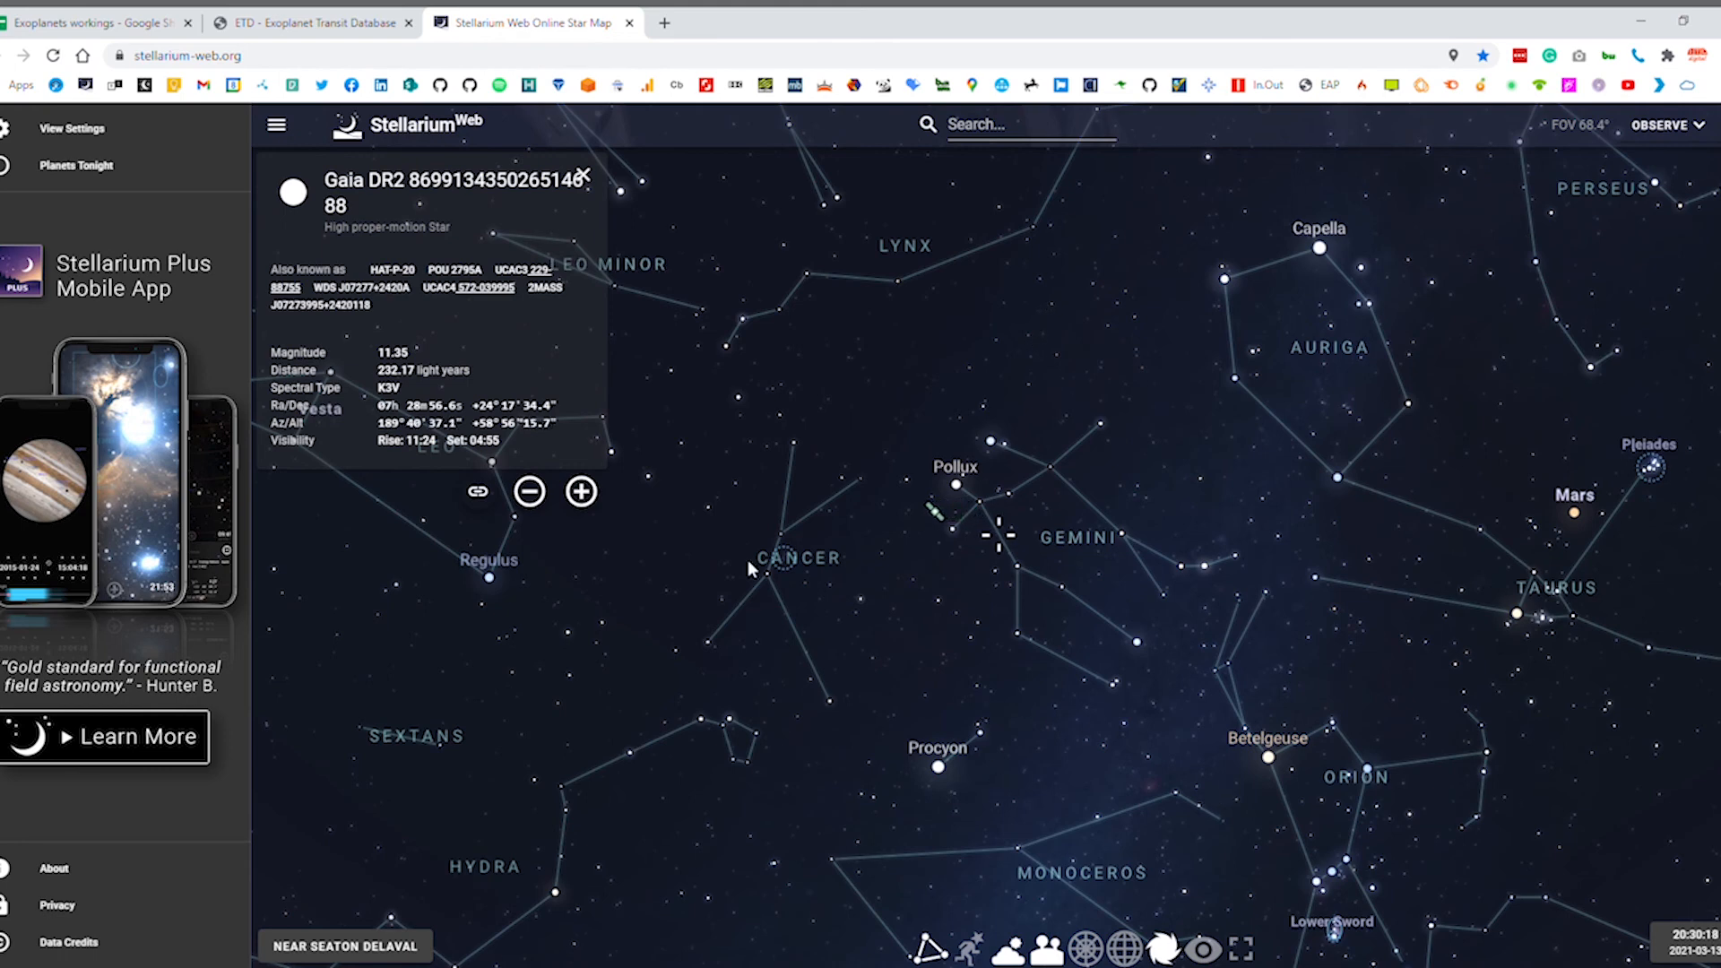